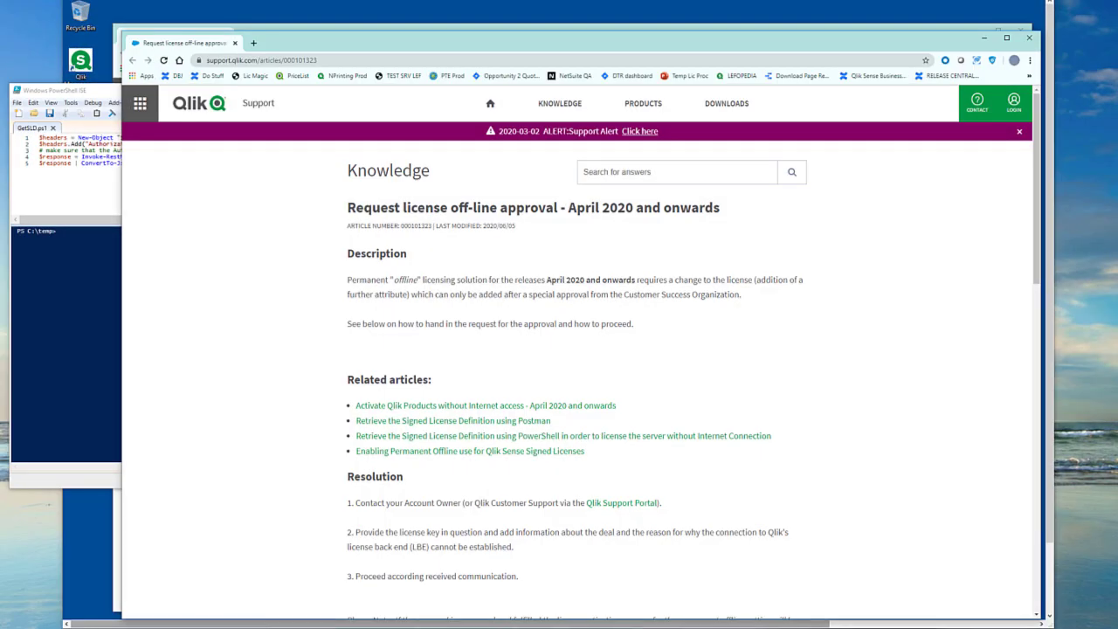
pyautogui.moveTo(332, 372)
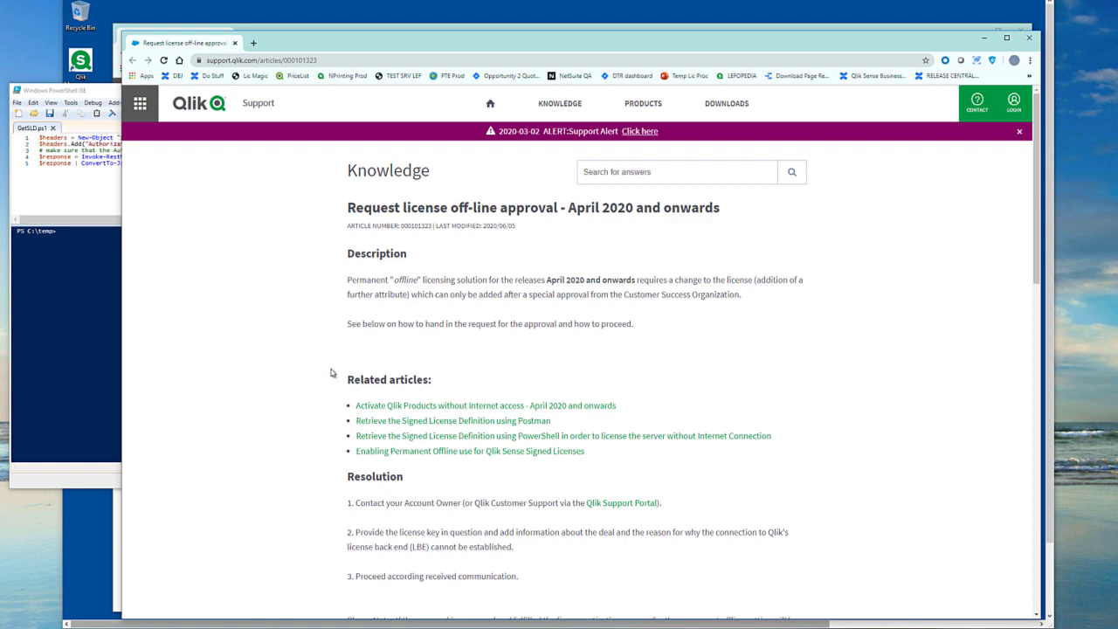
pyautogui.moveTo(301, 367)
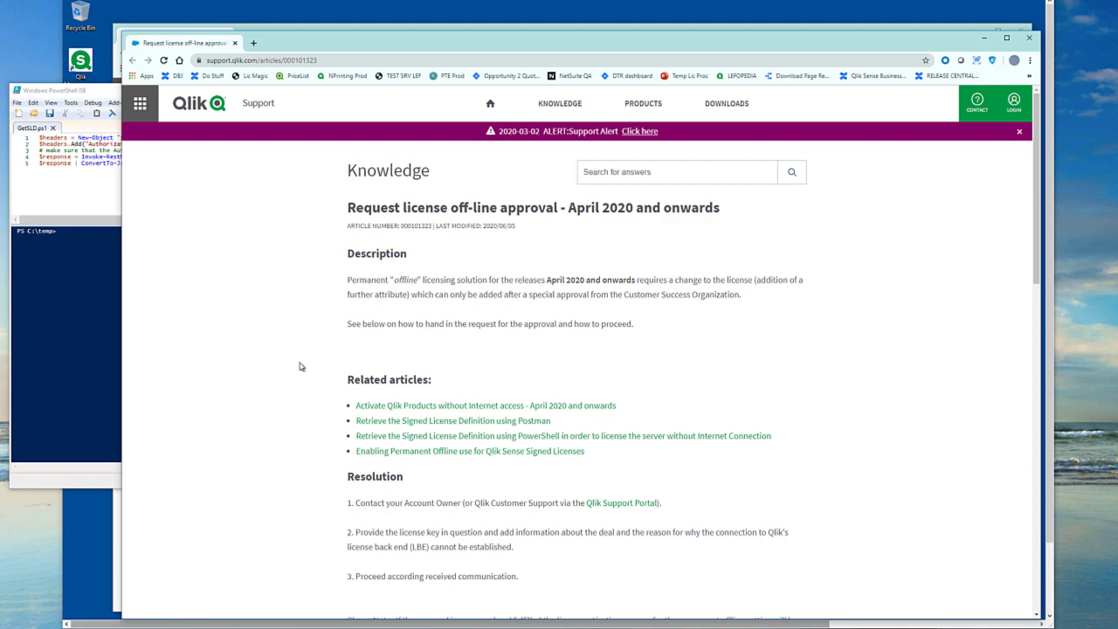
pyautogui.moveTo(260, 605)
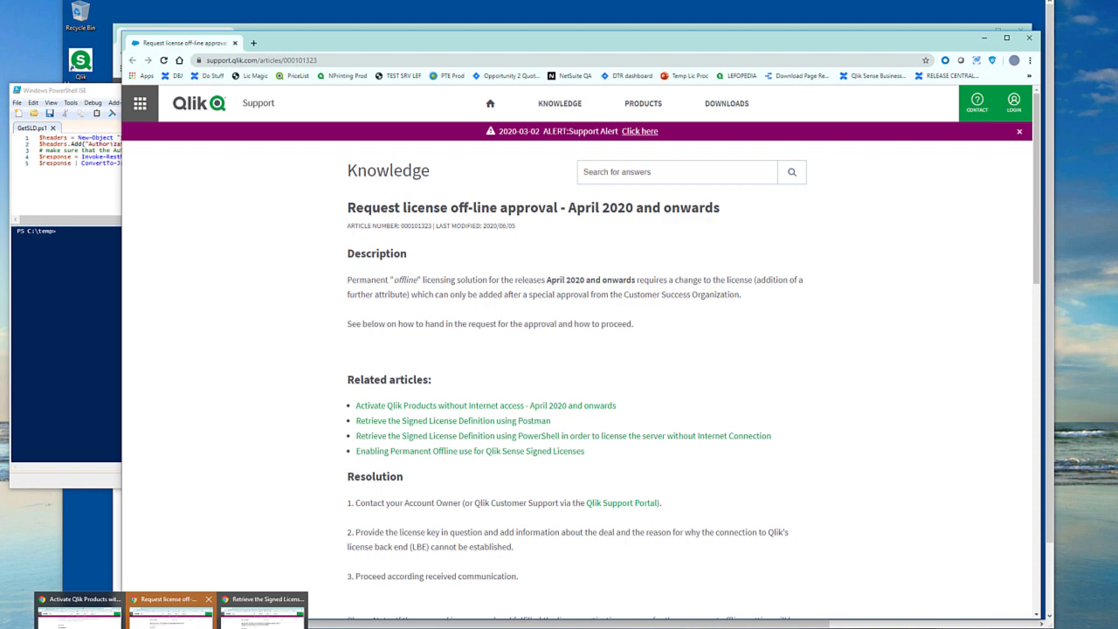
# Step: Run the signed-license retrieval script in PowerShell ISE and confirm the save prompt
pyautogui.click(563, 435)
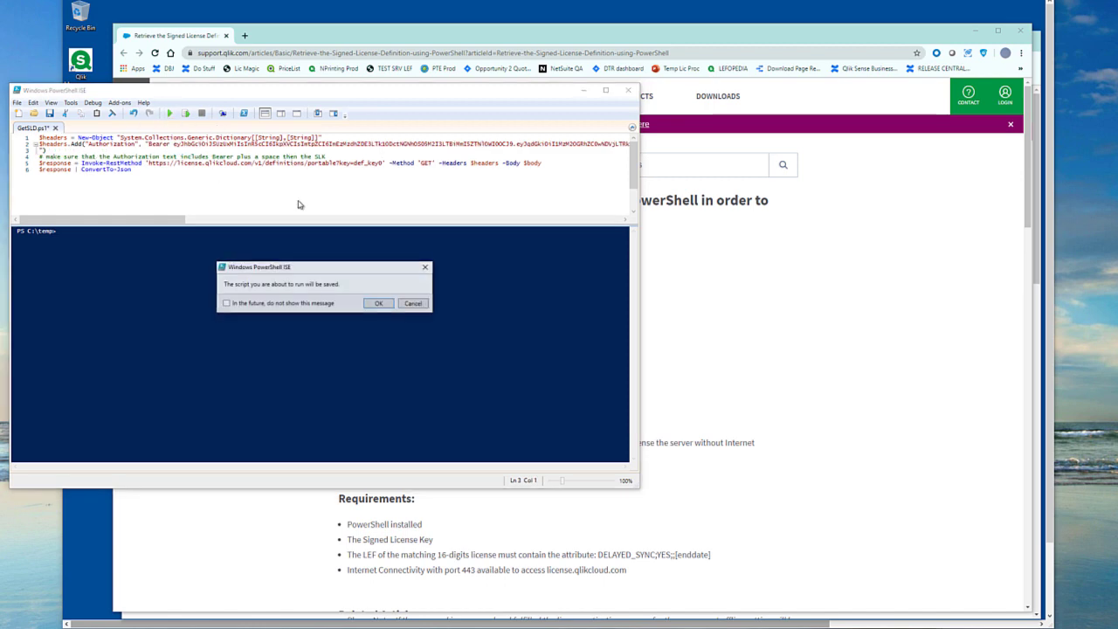
pyautogui.click(377, 304)
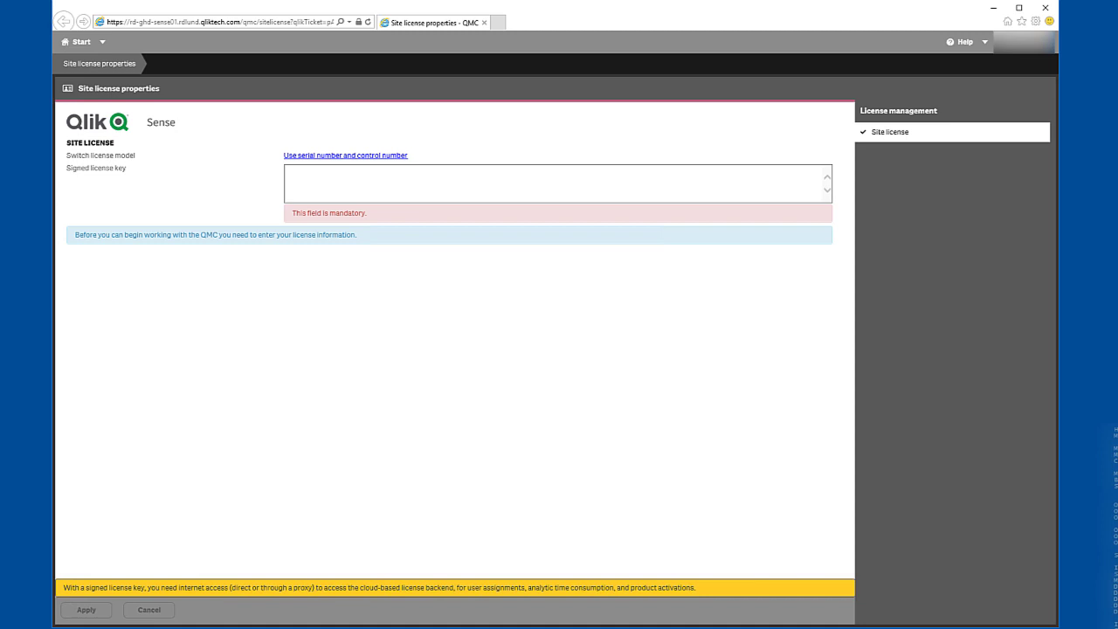
# Step: Paste and apply the signed license key, then reload QMC after the license service errors
pyautogui.click(468, 181)
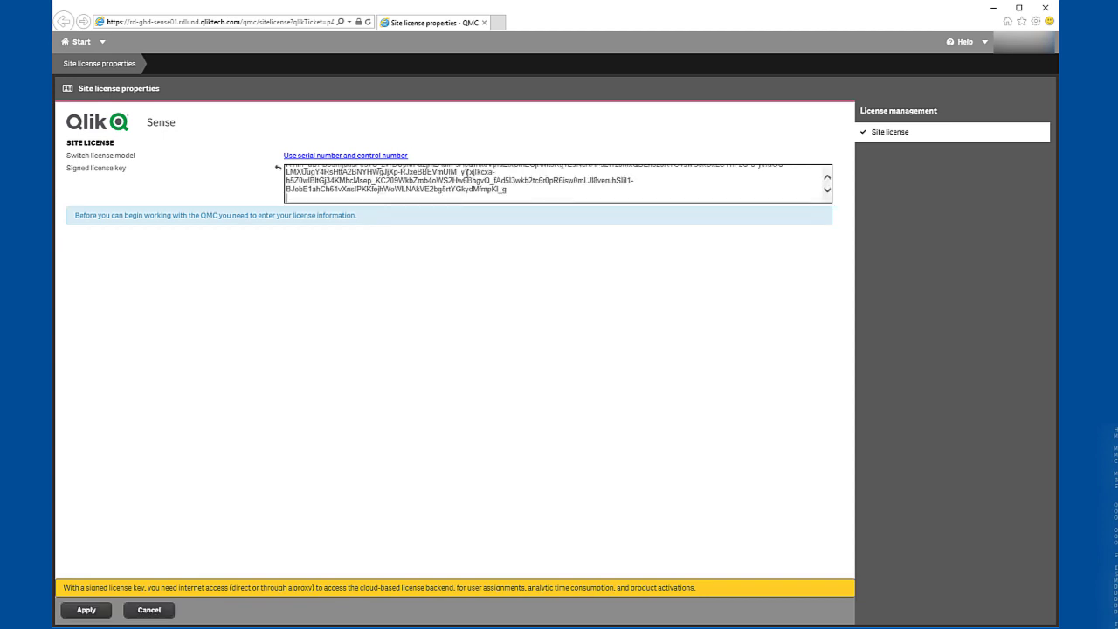
pyautogui.moveTo(176, 496)
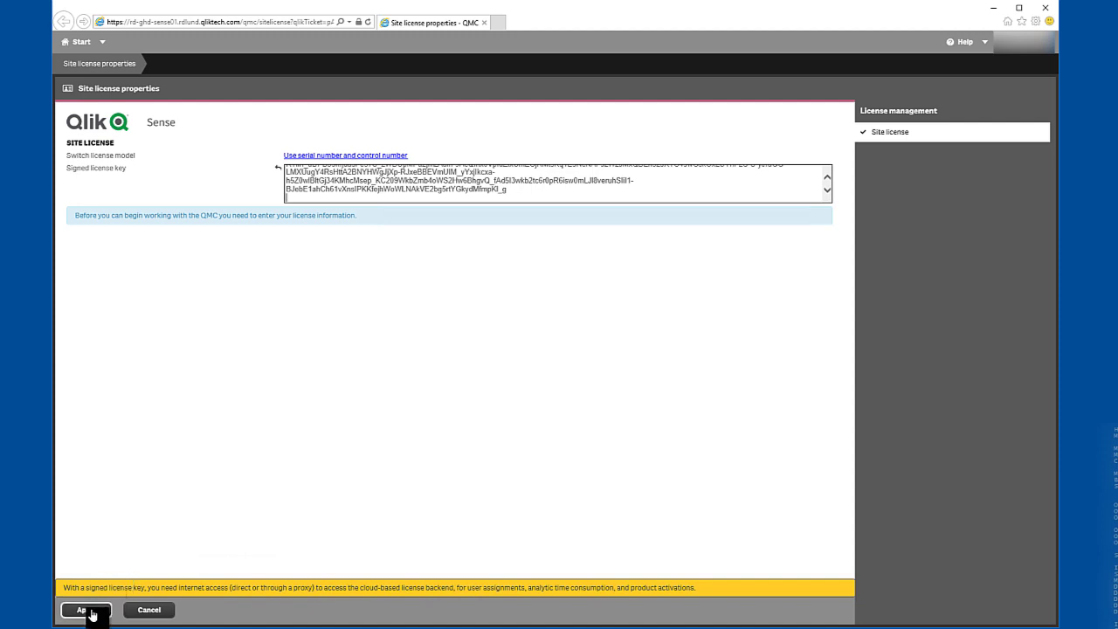
pyautogui.click(84, 609)
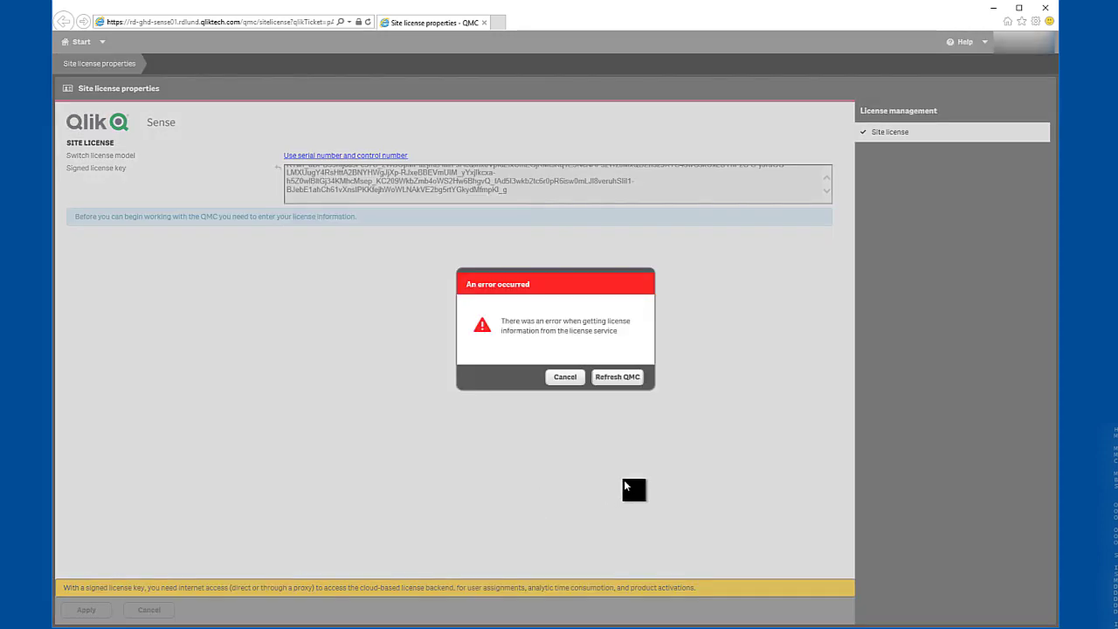
pyautogui.moveTo(671, 419)
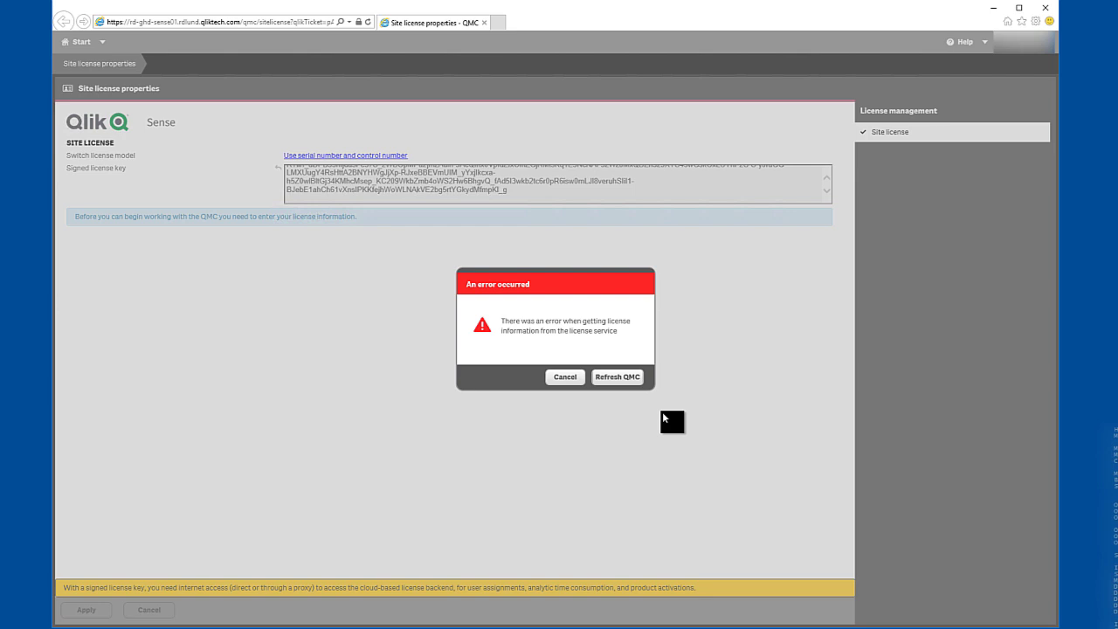
pyautogui.click(618, 377)
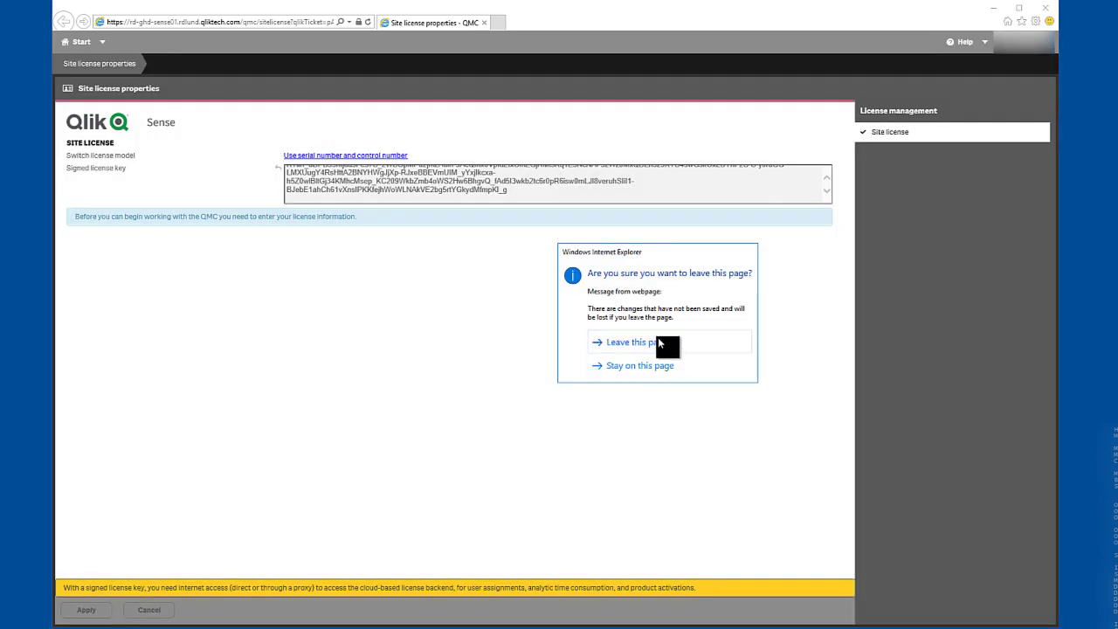
pyautogui.click(628, 341)
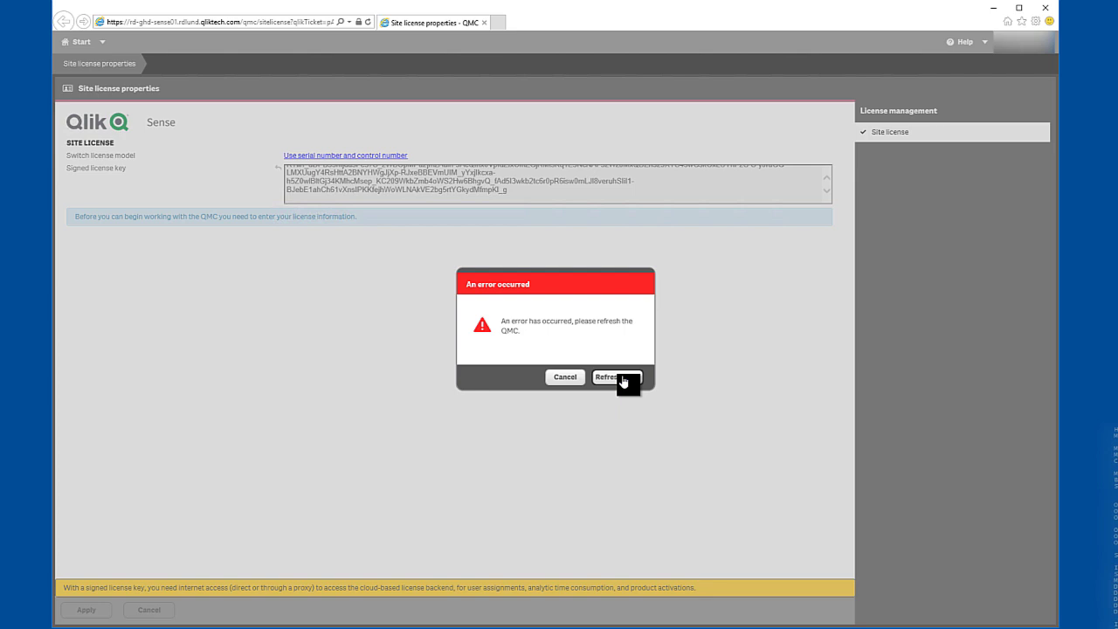
pyautogui.click(611, 377)
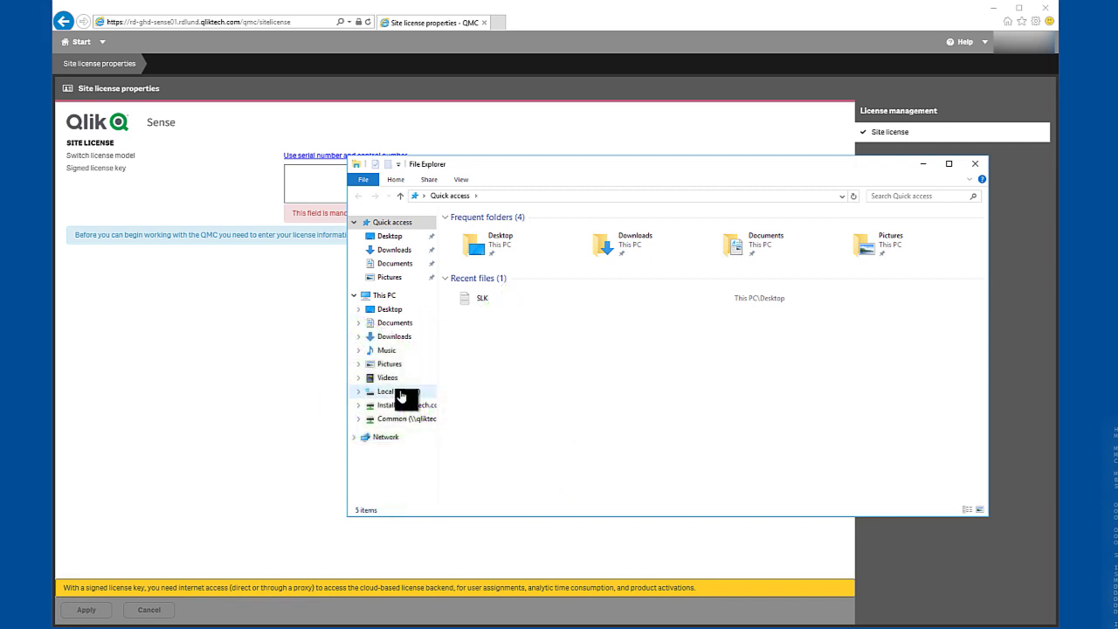
pyautogui.moveTo(412, 395)
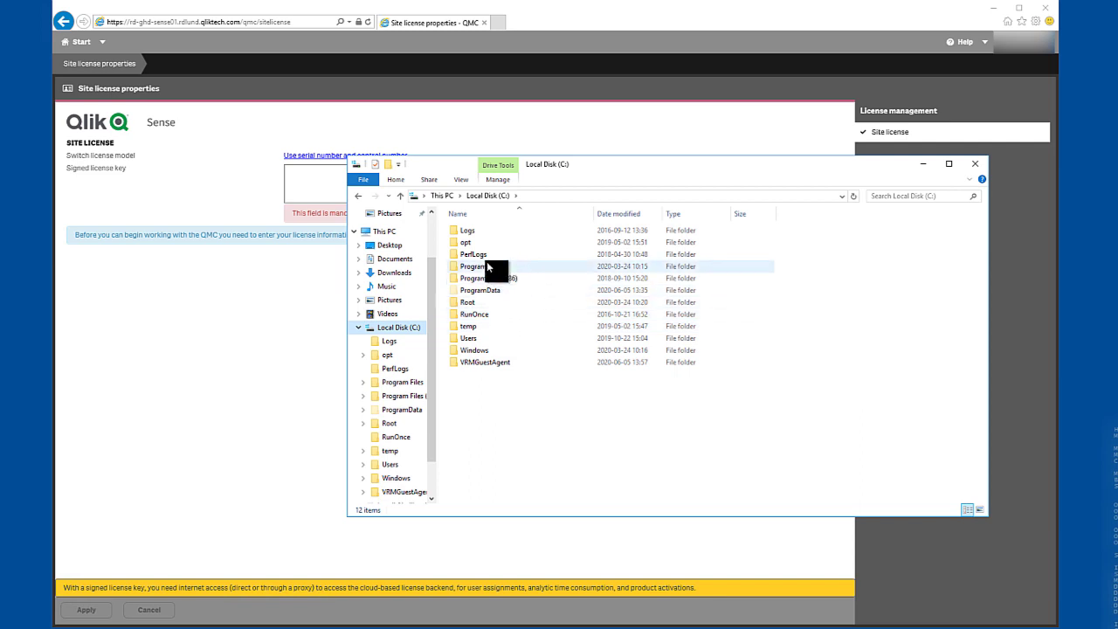
# Step: Browse to C:\Program Files\Qlik\Sense\ServiceDispatcher
pyautogui.doubleClick(471, 265)
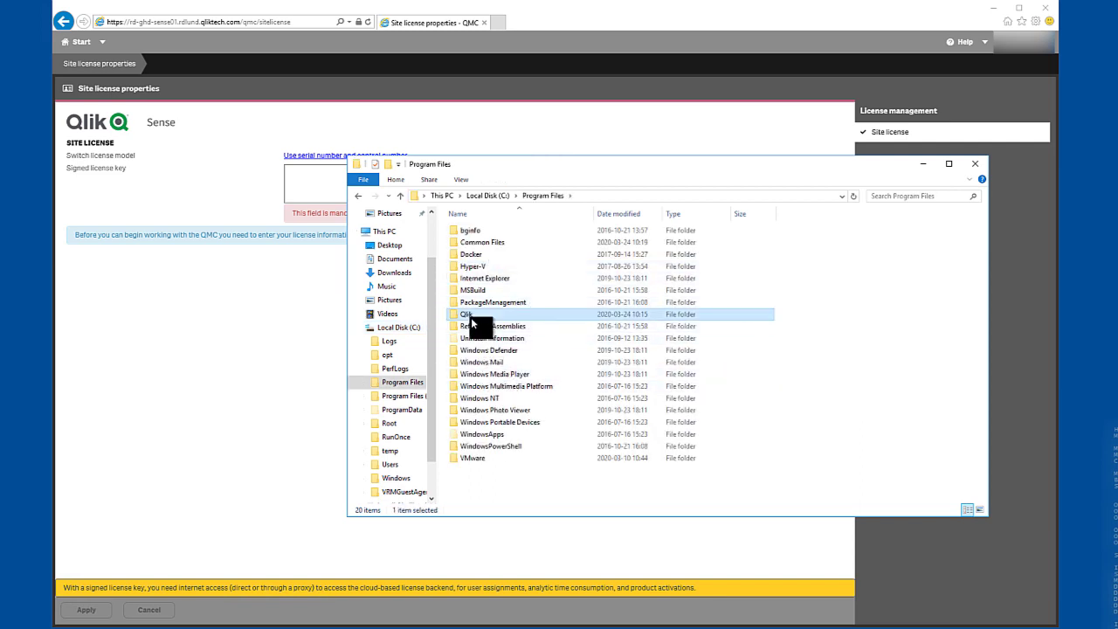
pyautogui.doubleClick(464, 314)
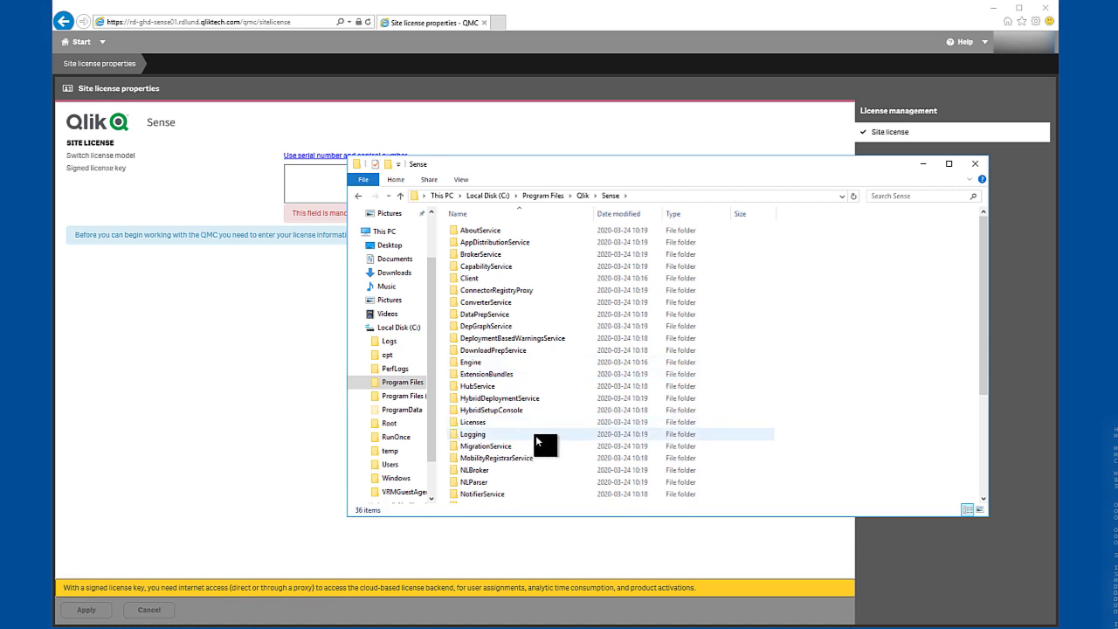
pyautogui.scroll(-3)
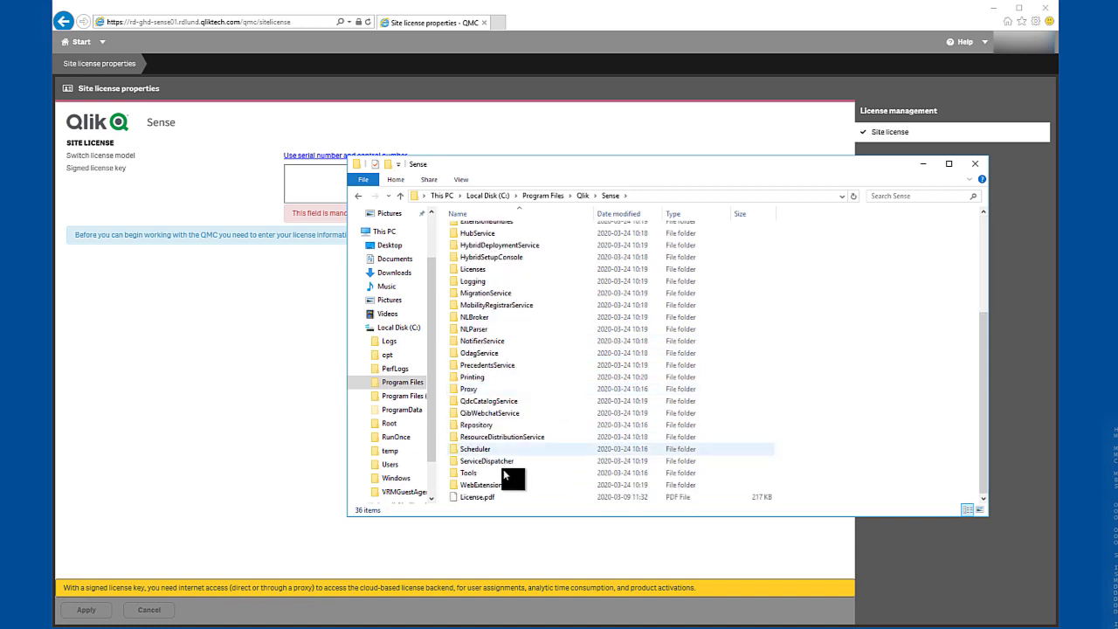
pyautogui.doubleClick(487, 461)
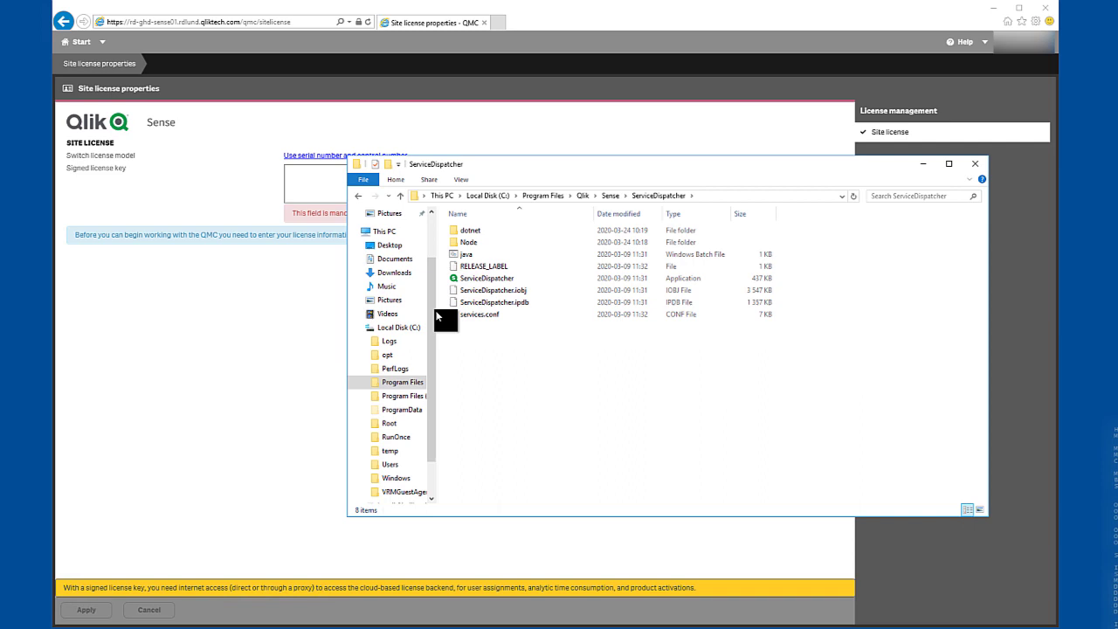
# Step: Open services.conf with Notepad via 'Try an app on this PC'
pyautogui.click(480, 314)
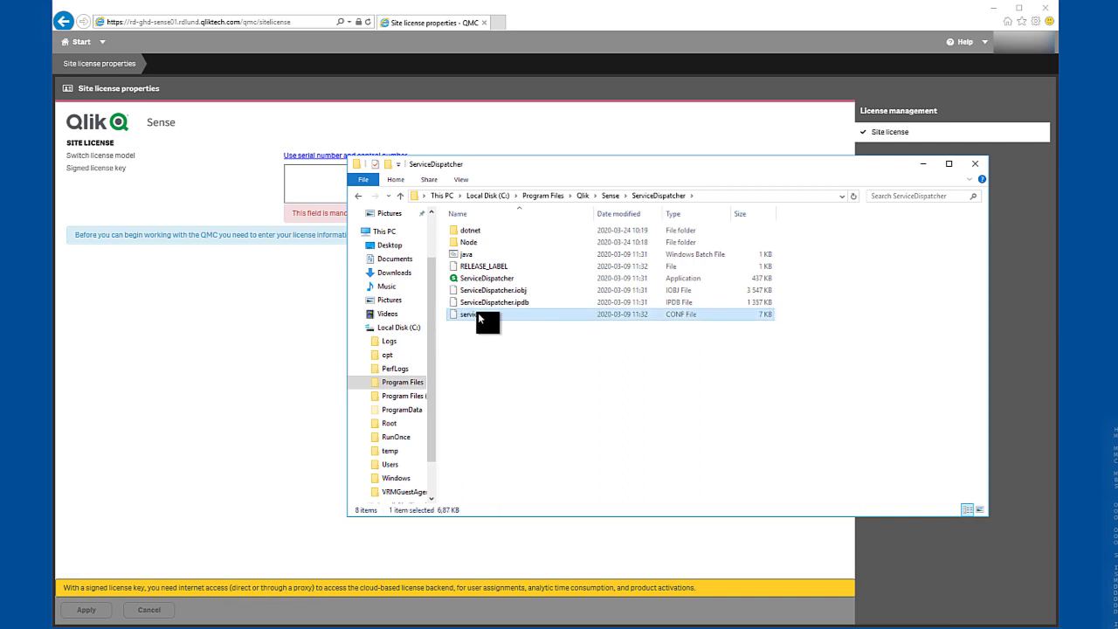
pyautogui.rightClick(475, 315)
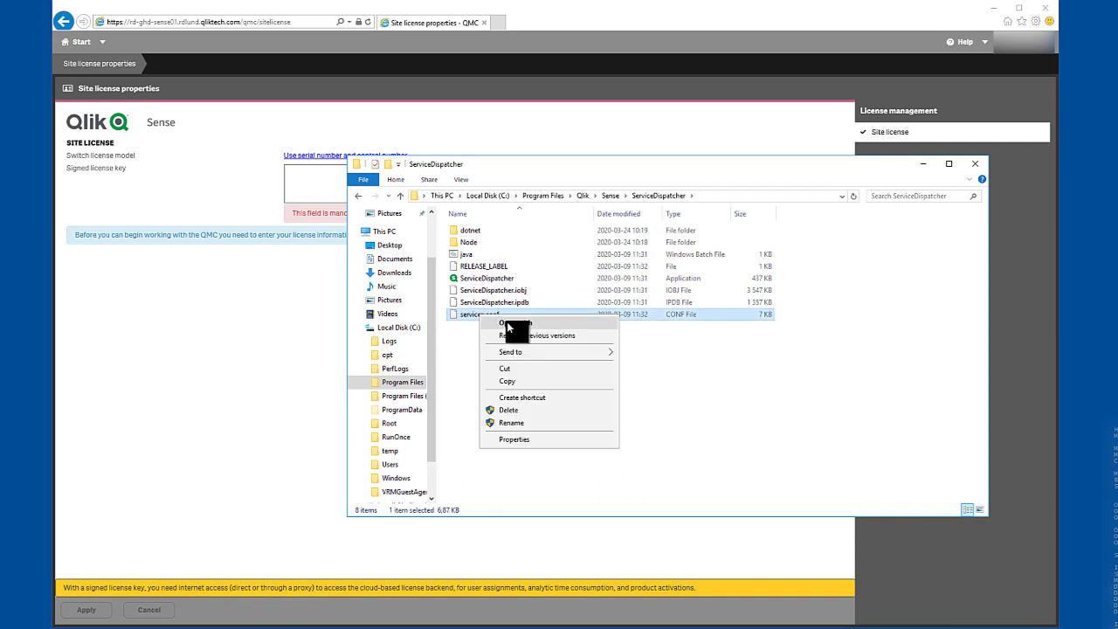
pyautogui.click(503, 321)
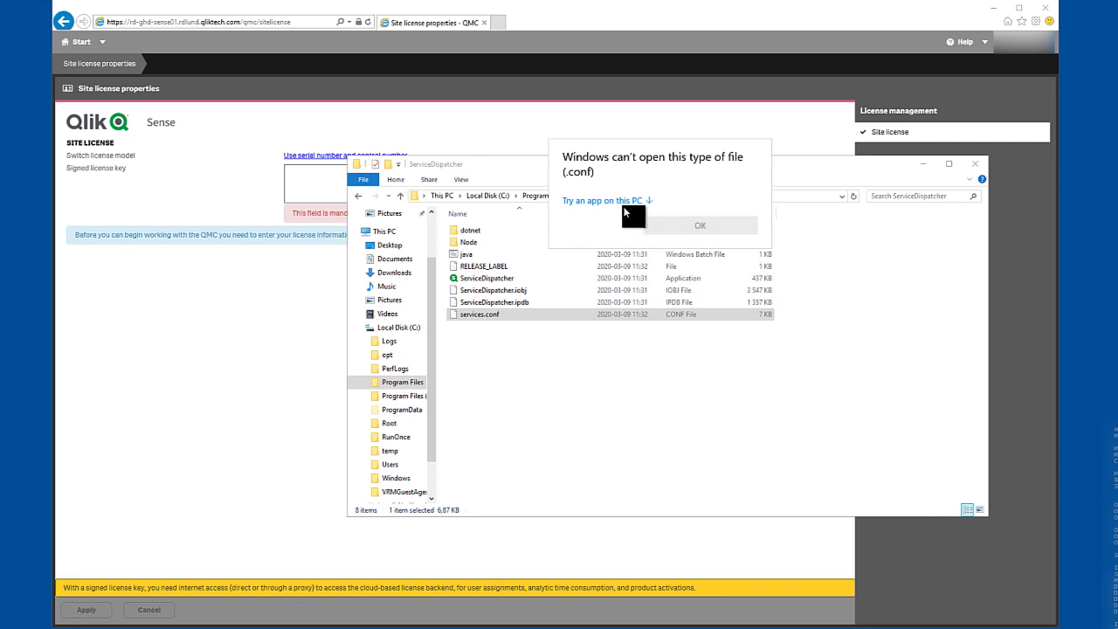
pyautogui.click(602, 199)
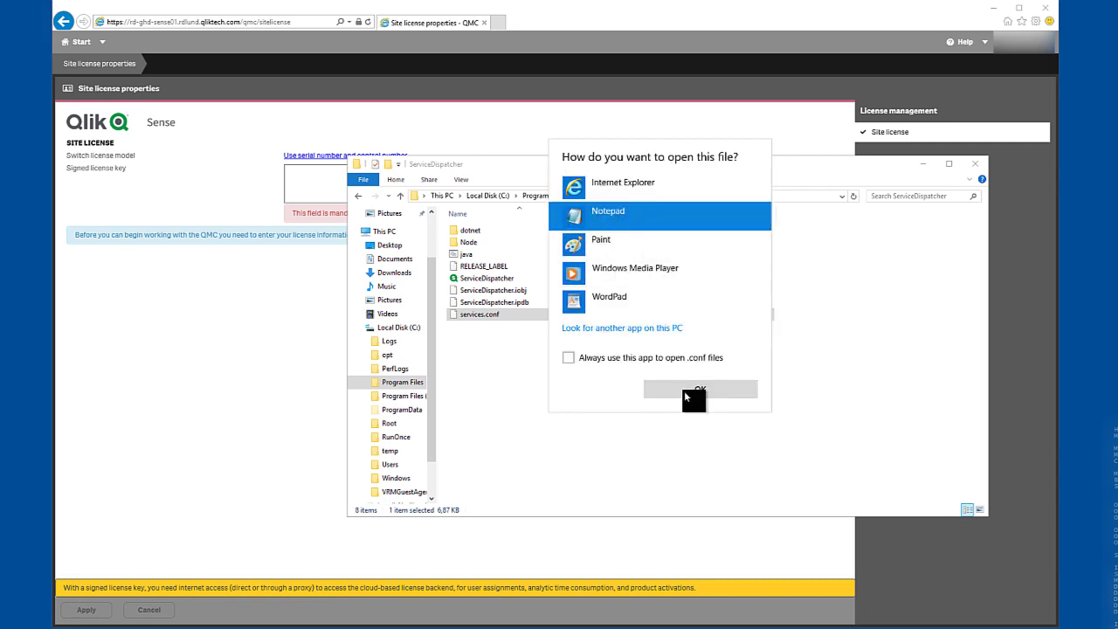
pyautogui.click(699, 389)
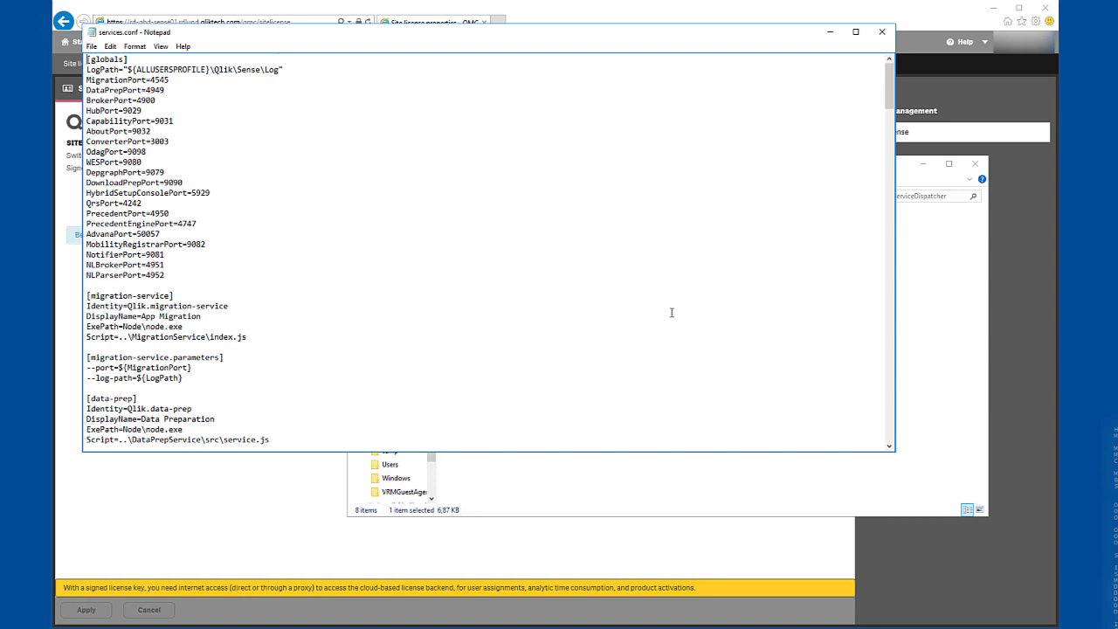
pyautogui.moveTo(660, 296)
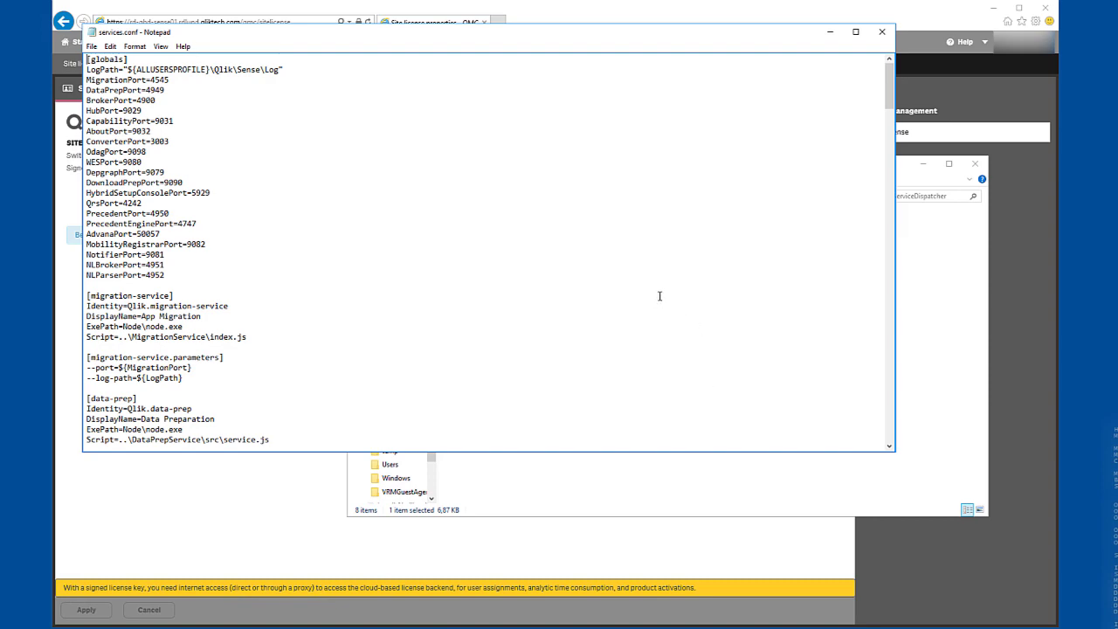
# Step: Add the -offline flag on its own line under the license parameters in services.conf
pyautogui.scroll(-3)
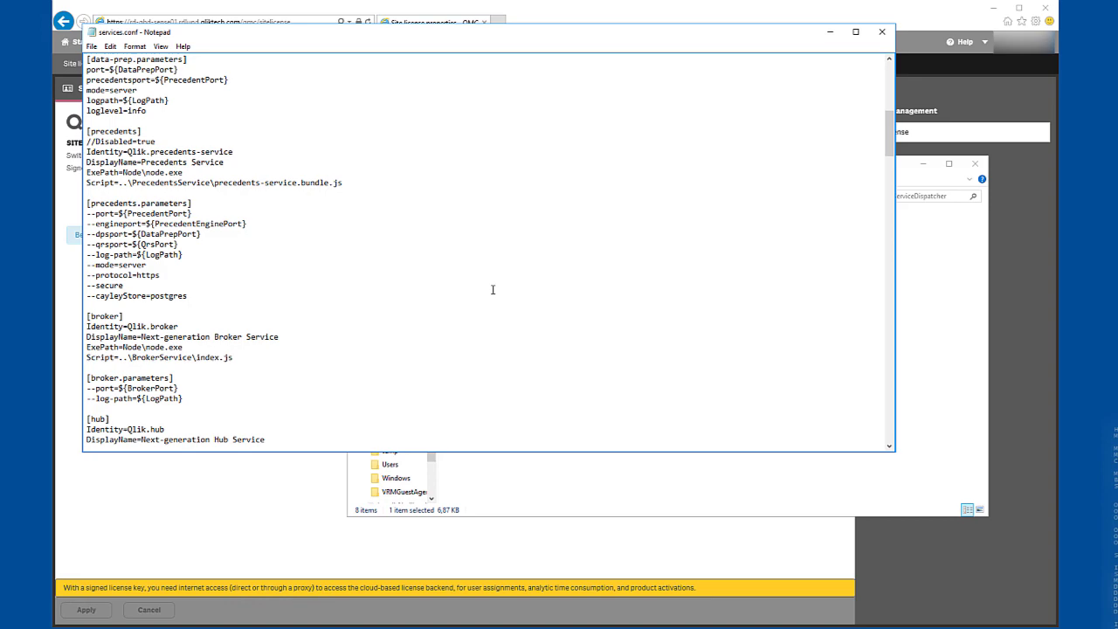
pyautogui.scroll(-3)
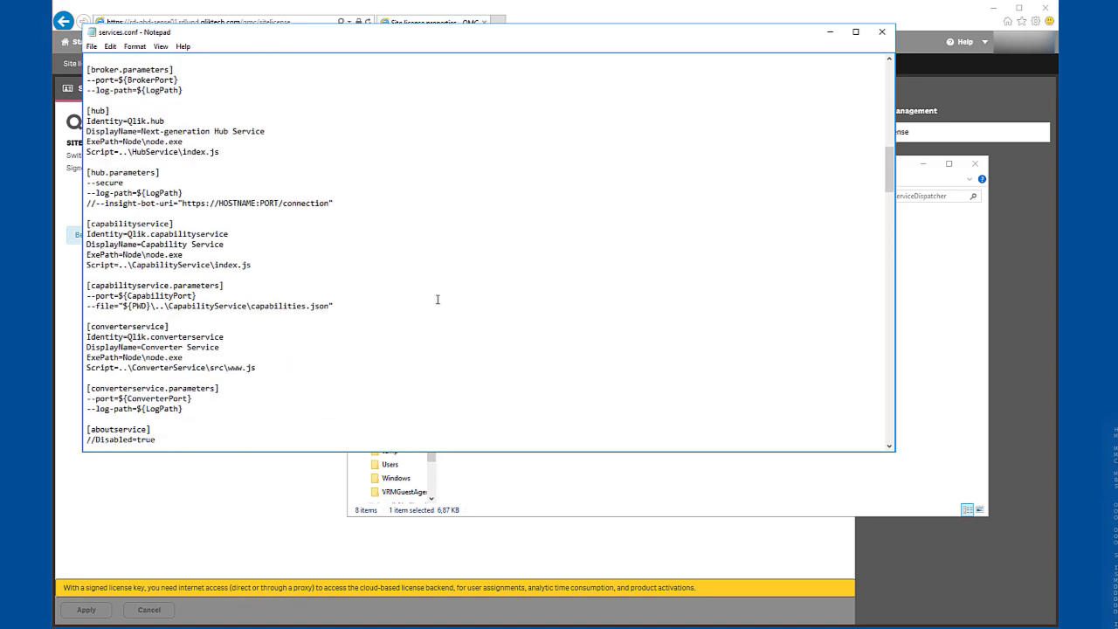
pyautogui.scroll(-3)
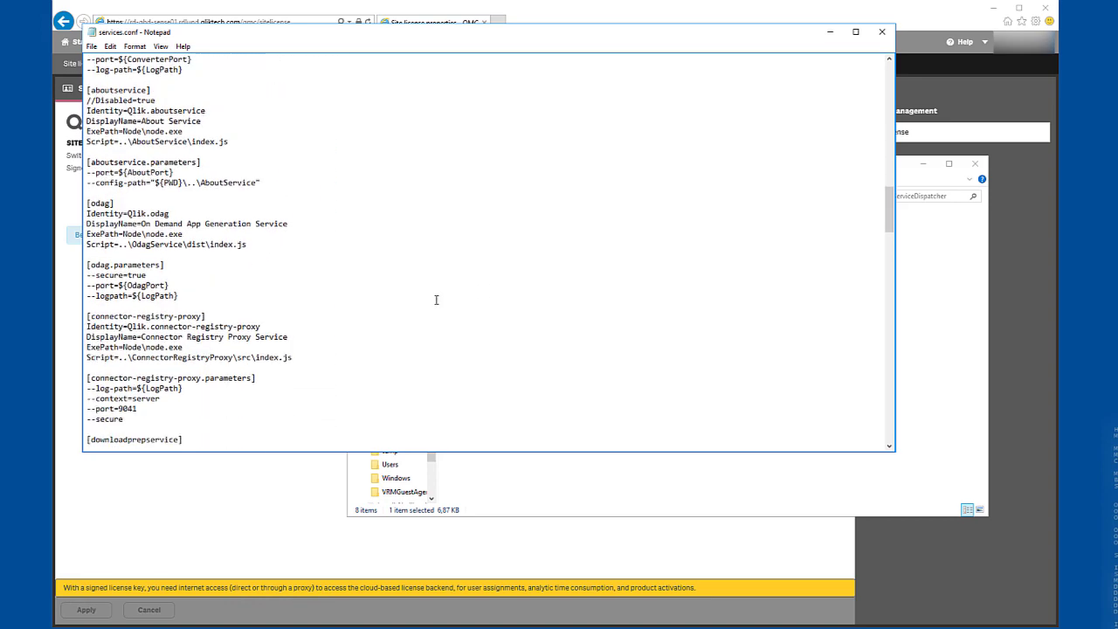
pyautogui.scroll(-3)
pyautogui.write('-offline')
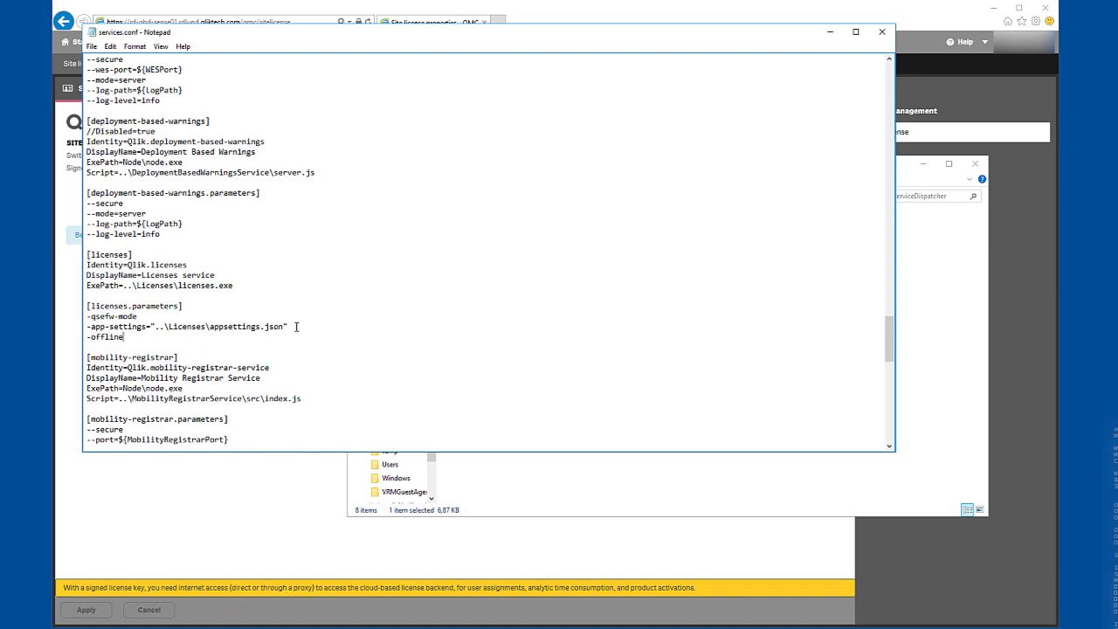
pyautogui.press('Enter')
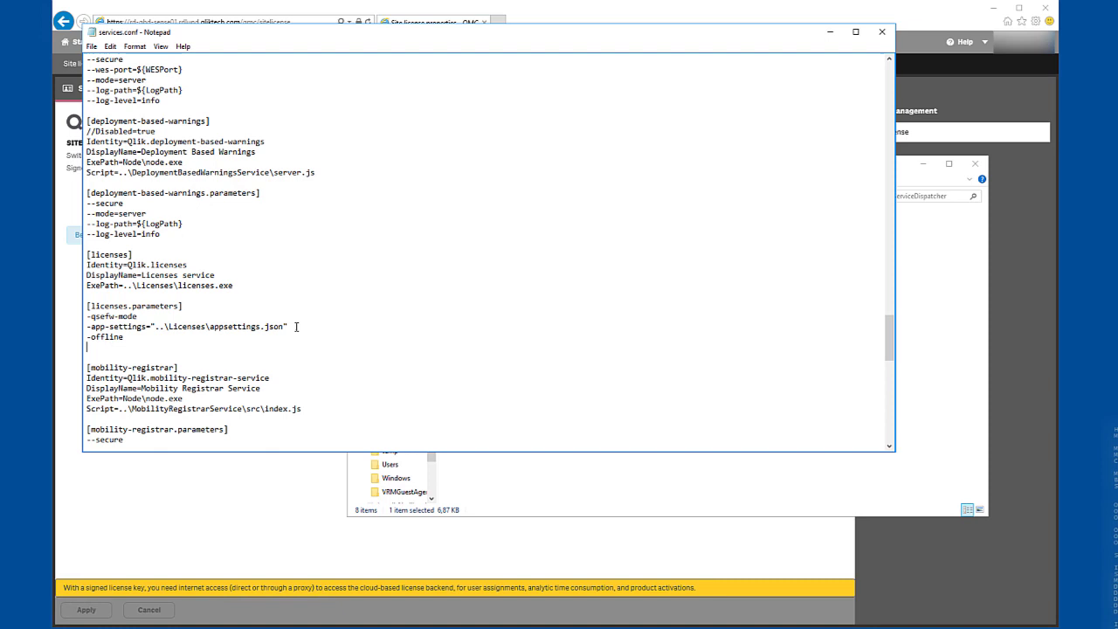
# Step: Save services.conf to Documents after the ServiceDispatcher folder refuses the write
pyautogui.click(91, 46)
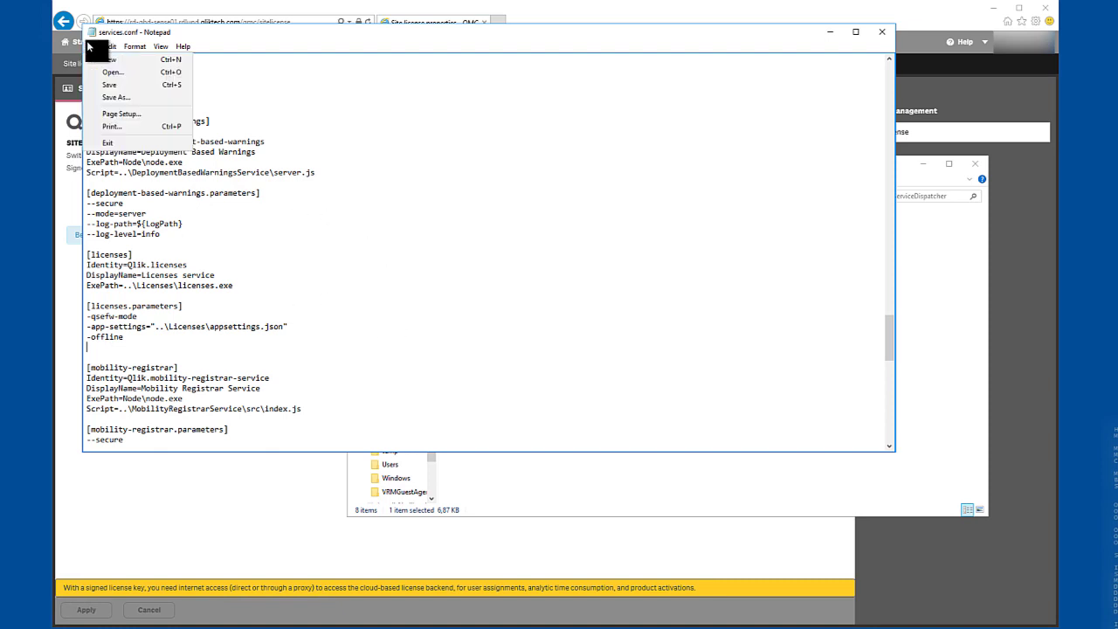
pyautogui.moveTo(109, 83)
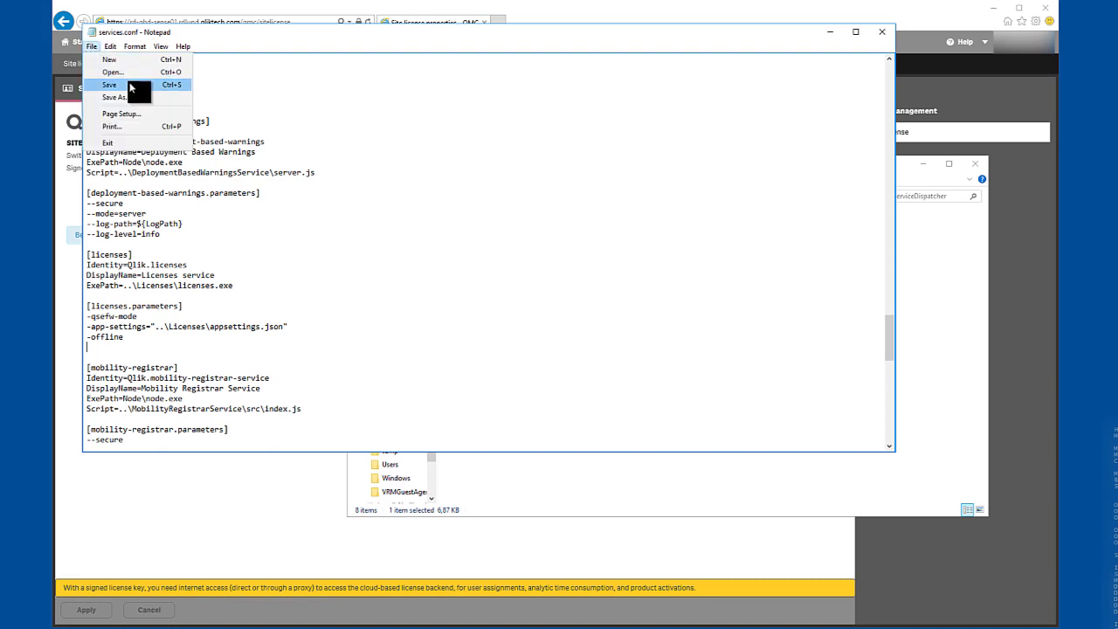
pyautogui.click(112, 98)
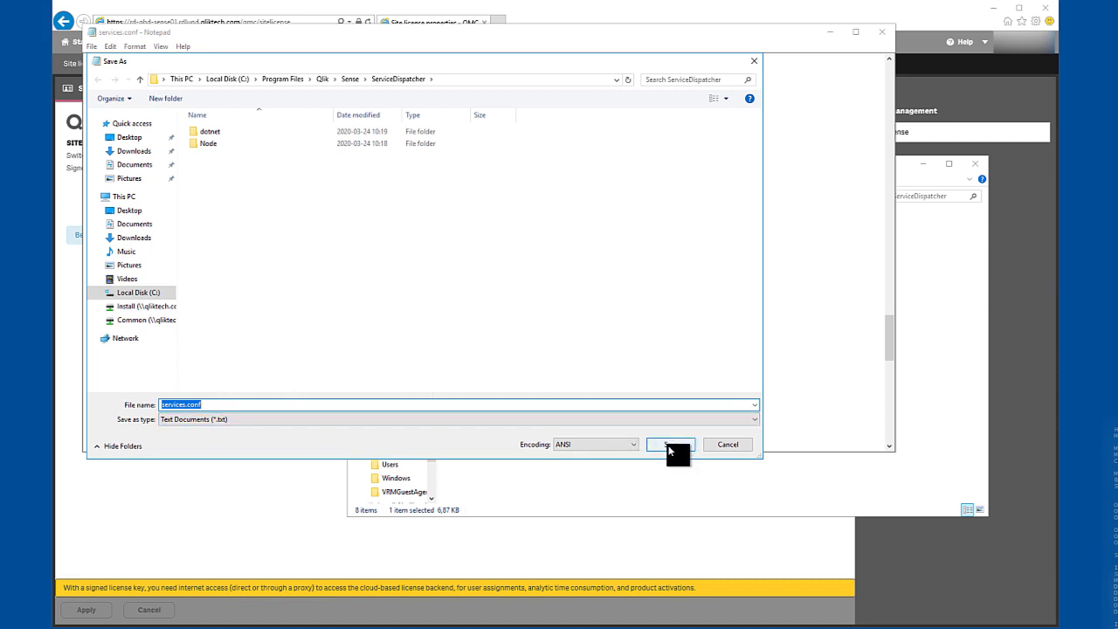
pyautogui.click(670, 444)
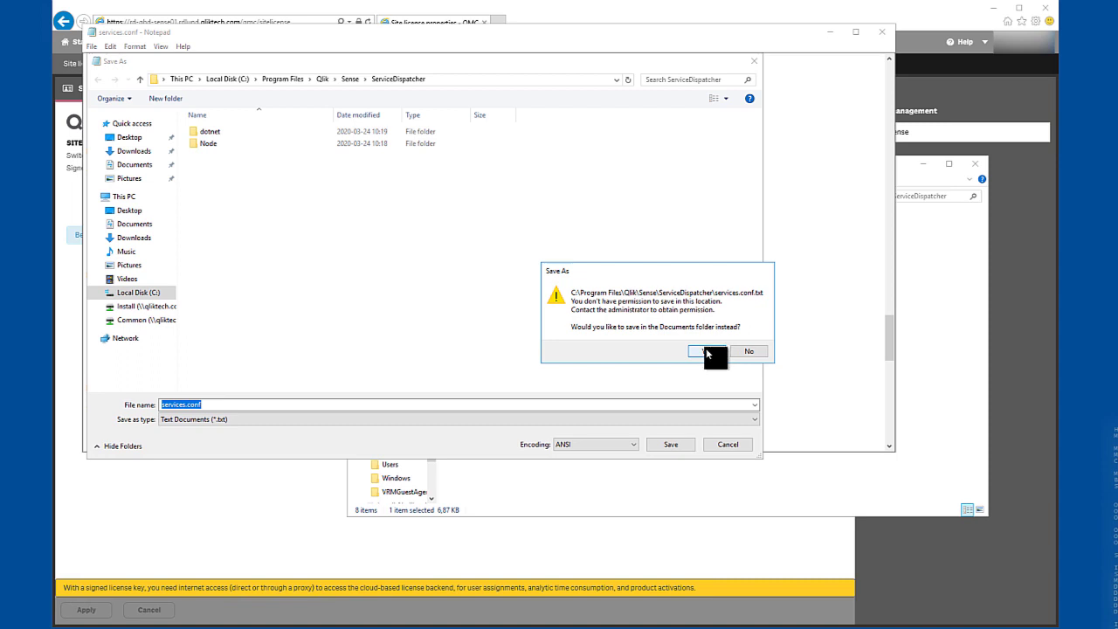
pyautogui.click(709, 349)
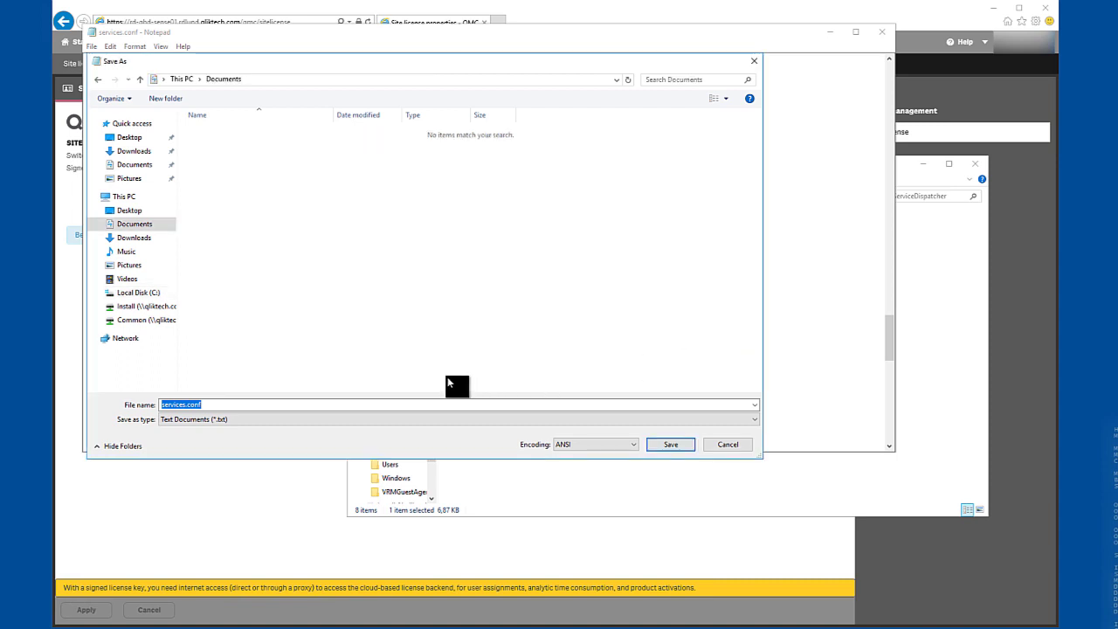
pyautogui.click(671, 443)
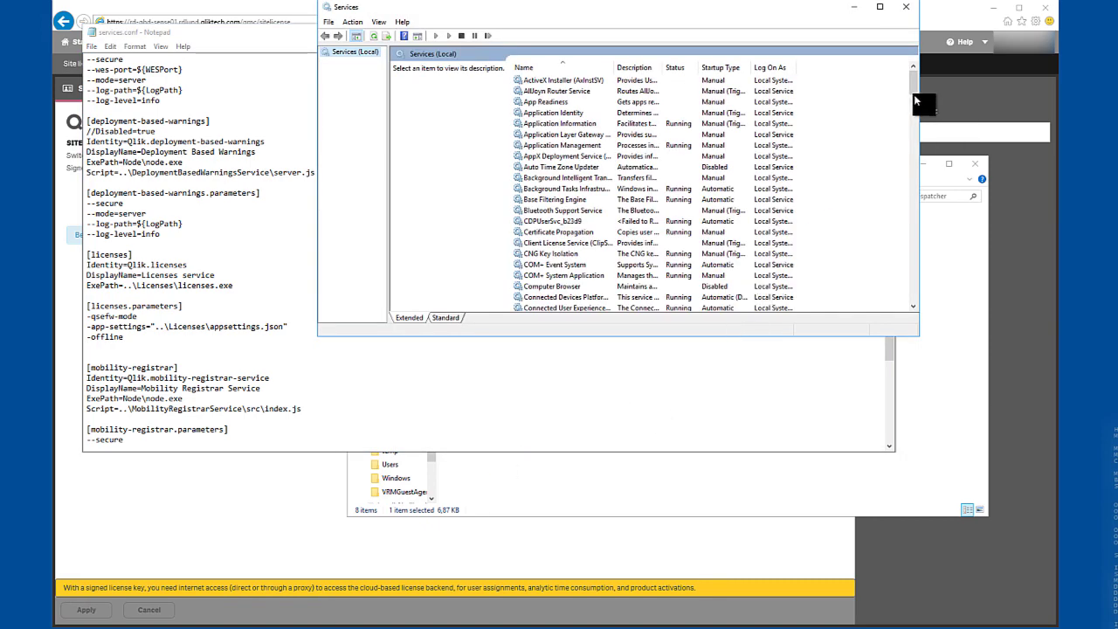
# Step: Stop the Qlik Sense Service Dispatcher service in Windows Services
pyautogui.scroll(-3)
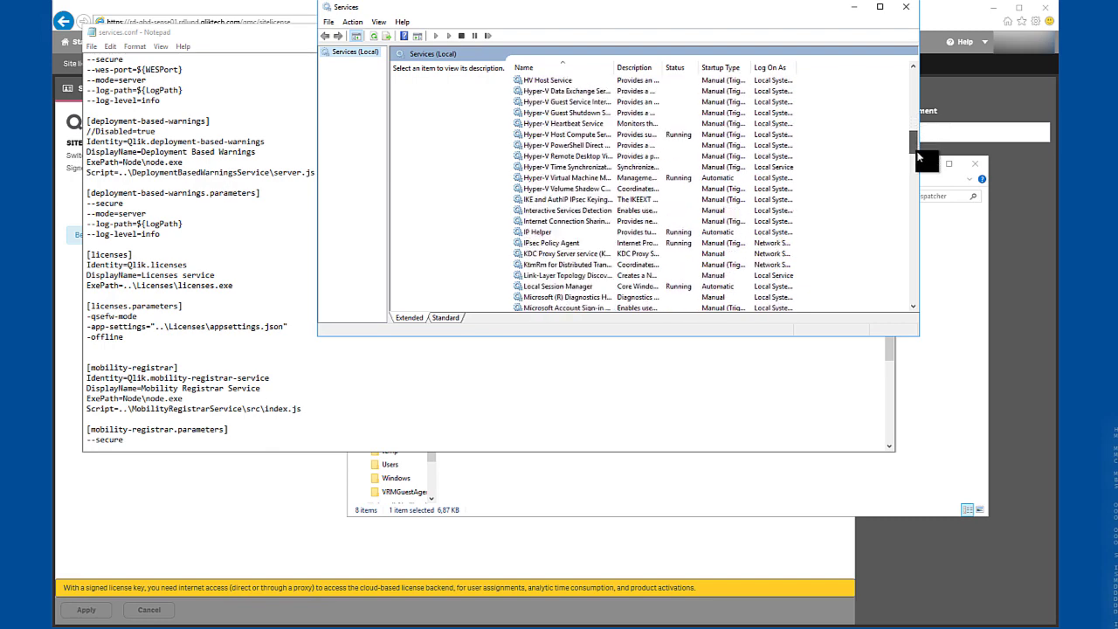
pyautogui.click(461, 35)
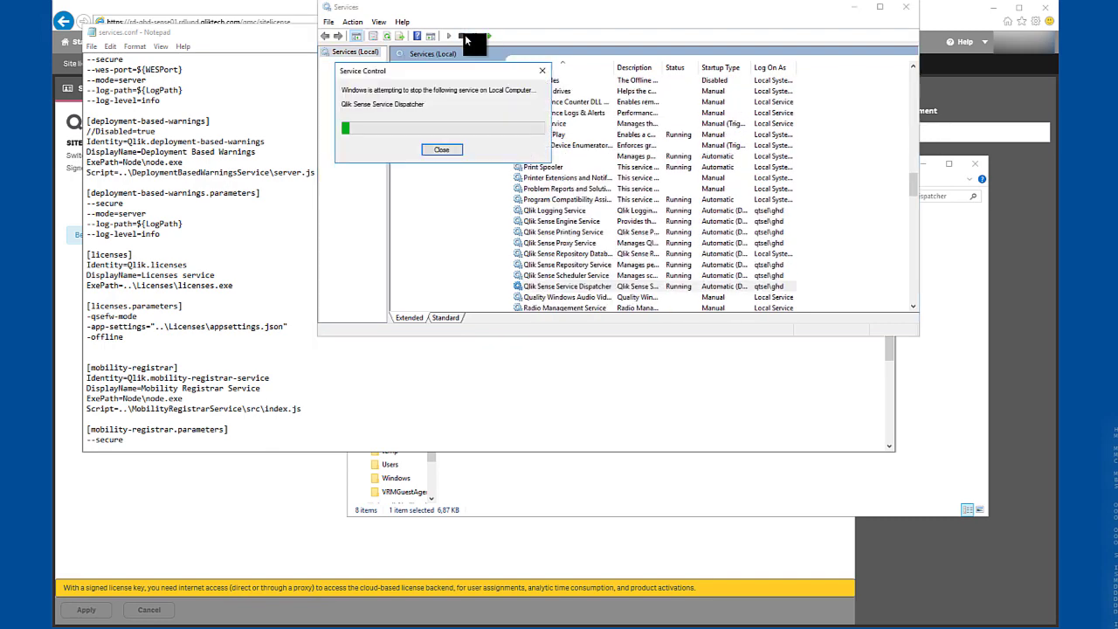
pyautogui.click(440, 150)
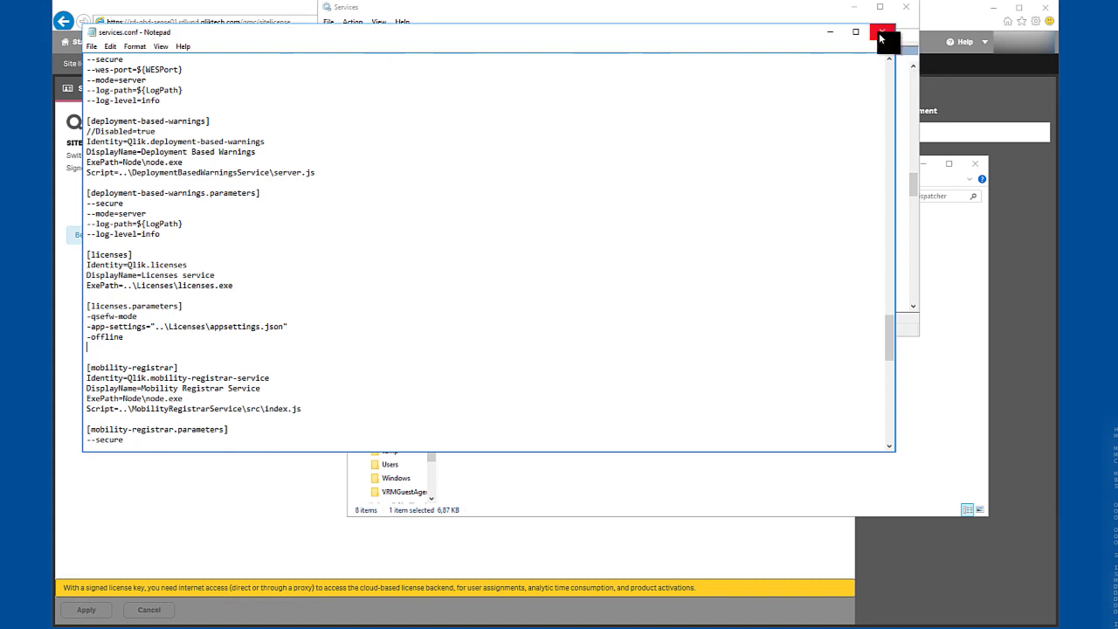
# Step: Rename the original services.conf to OLDservices.conf with admin permission
pyautogui.click(880, 32)
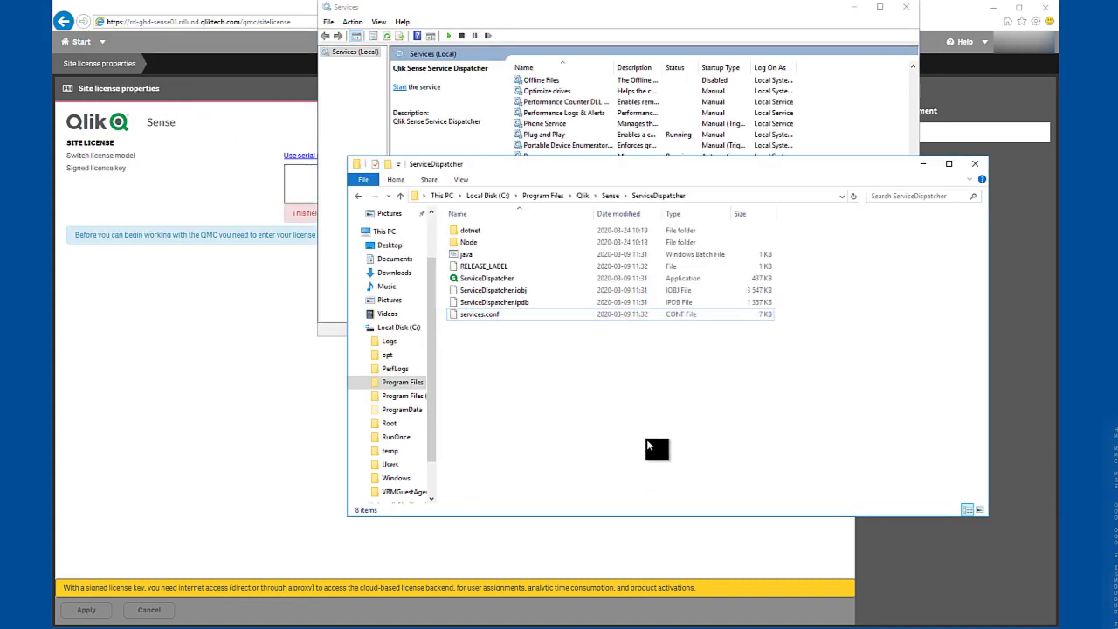
pyautogui.click(479, 314)
pyautogui.write('OLD')
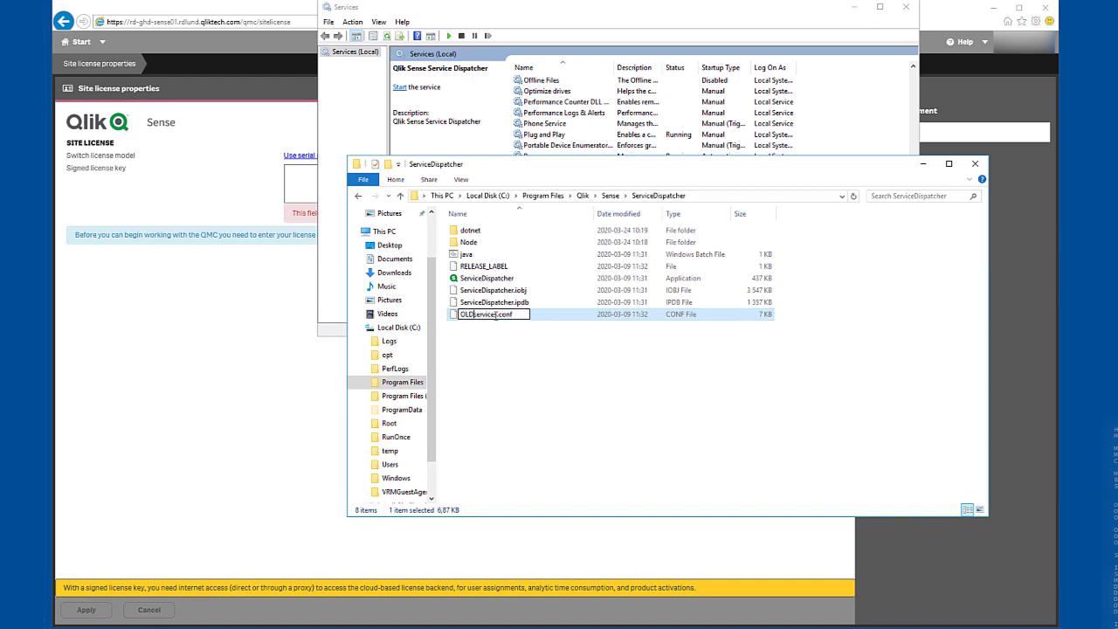
pyautogui.press('Enter')
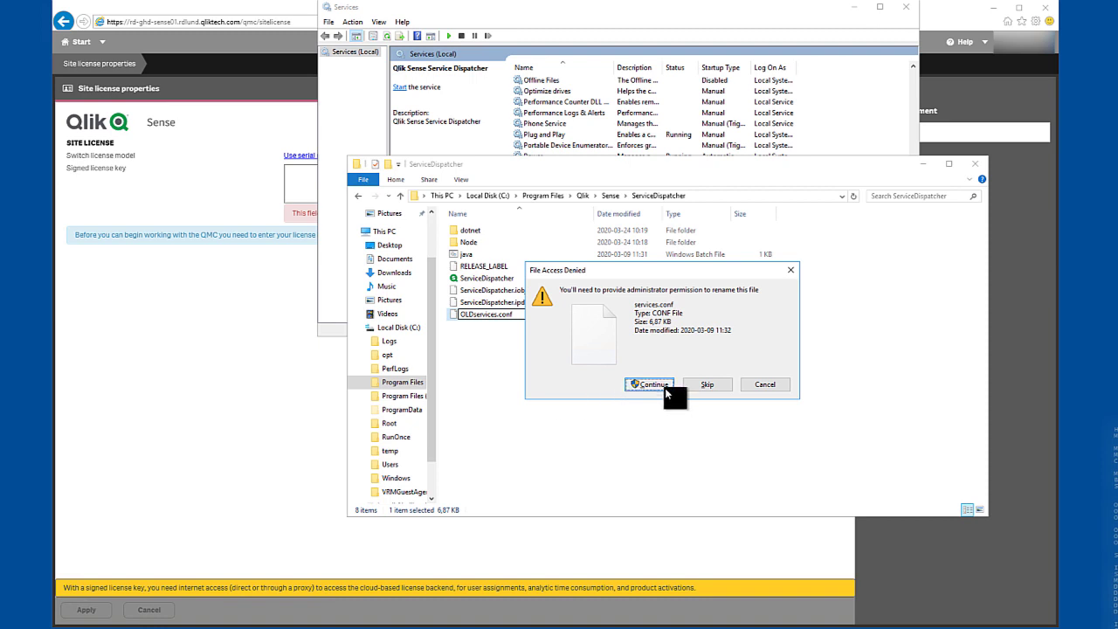
pyautogui.click(650, 384)
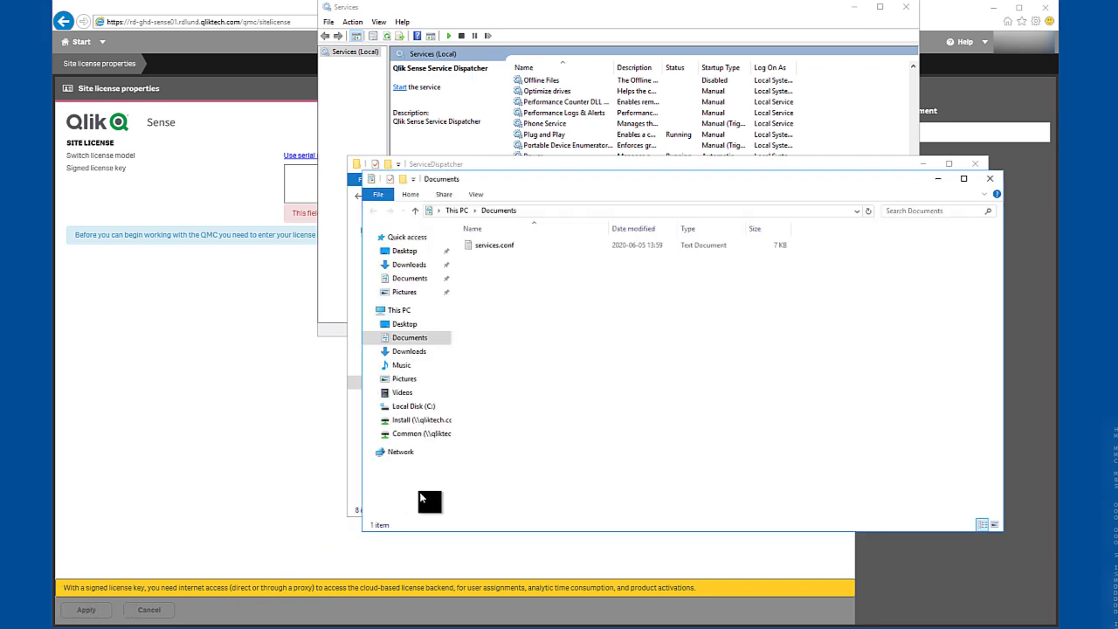
# Step: Rename the Documents copy to services.conf and move it into the ServiceDispatcher folder
pyautogui.click(492, 244)
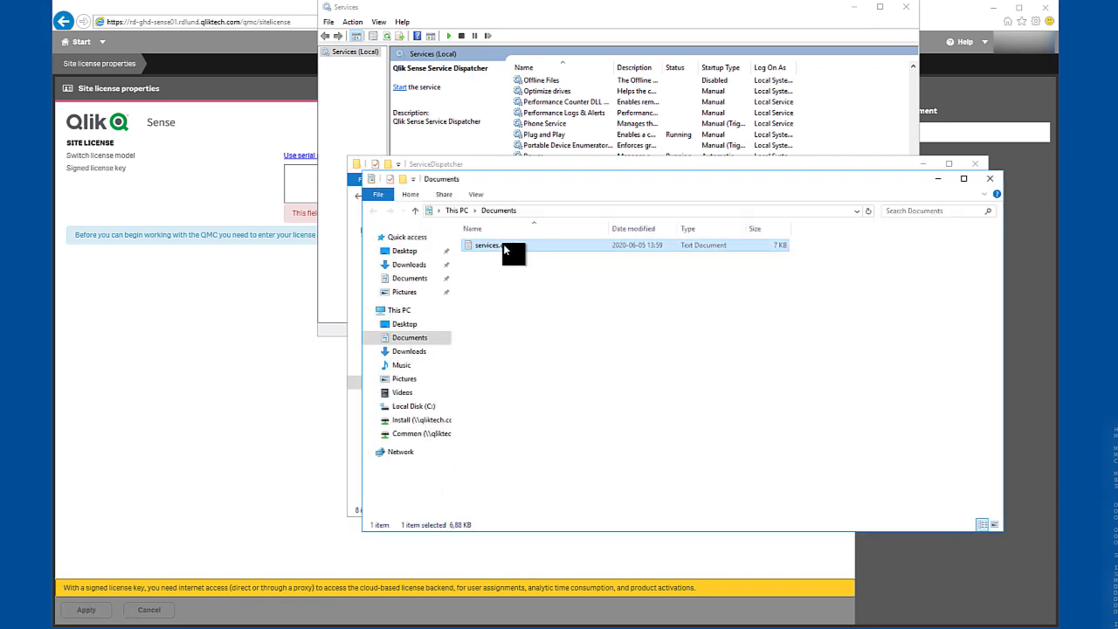
pyautogui.click(475, 194)
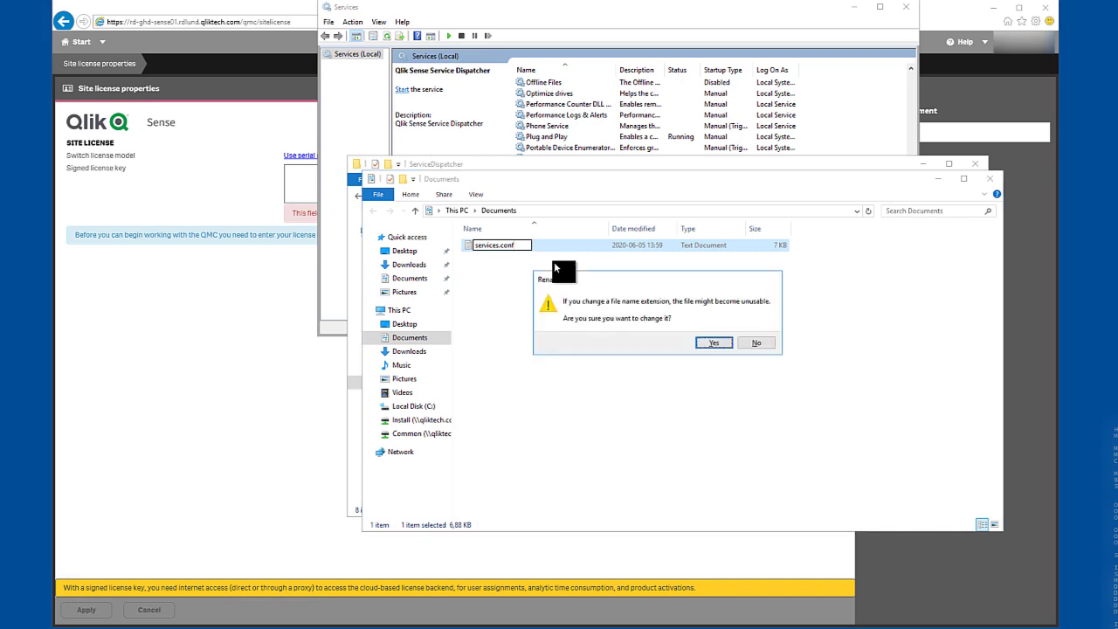
pyautogui.click(712, 340)
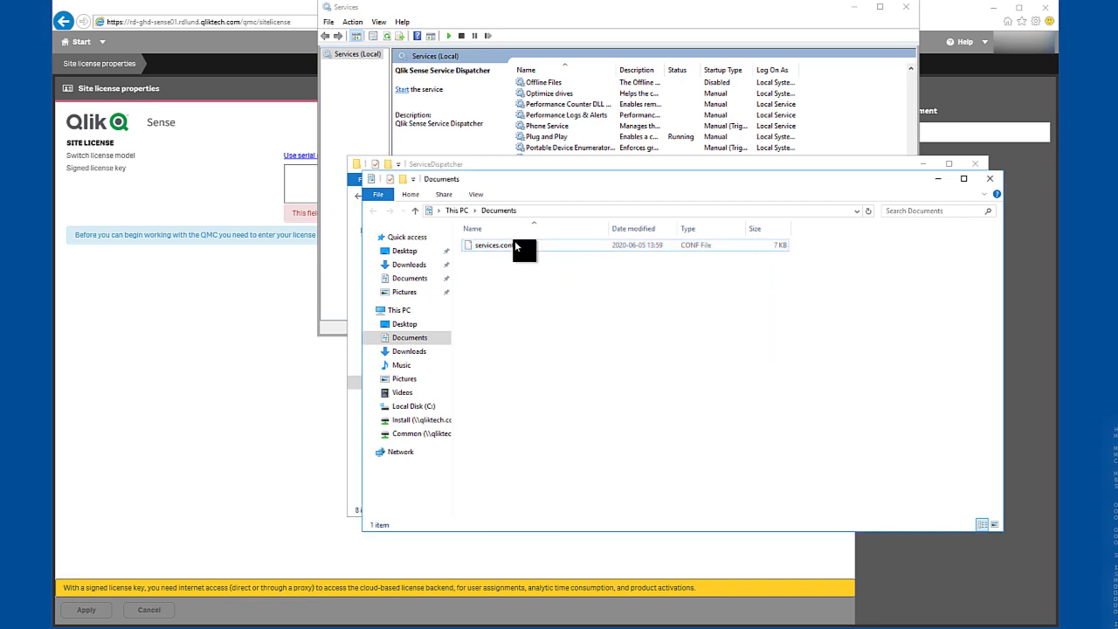
pyautogui.click(492, 245)
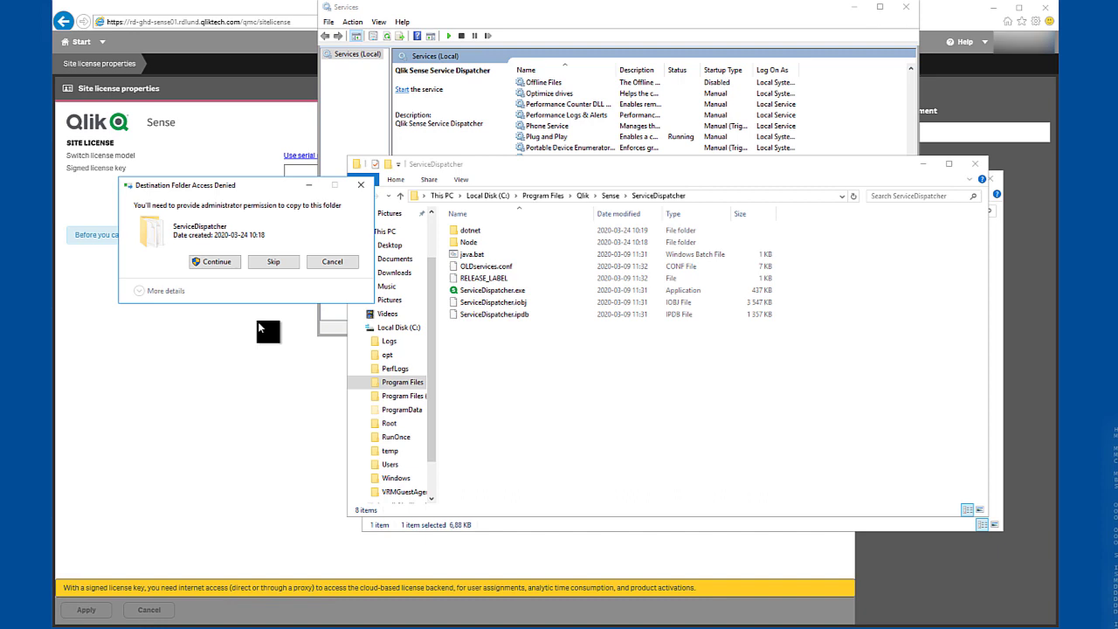
pyautogui.click(213, 262)
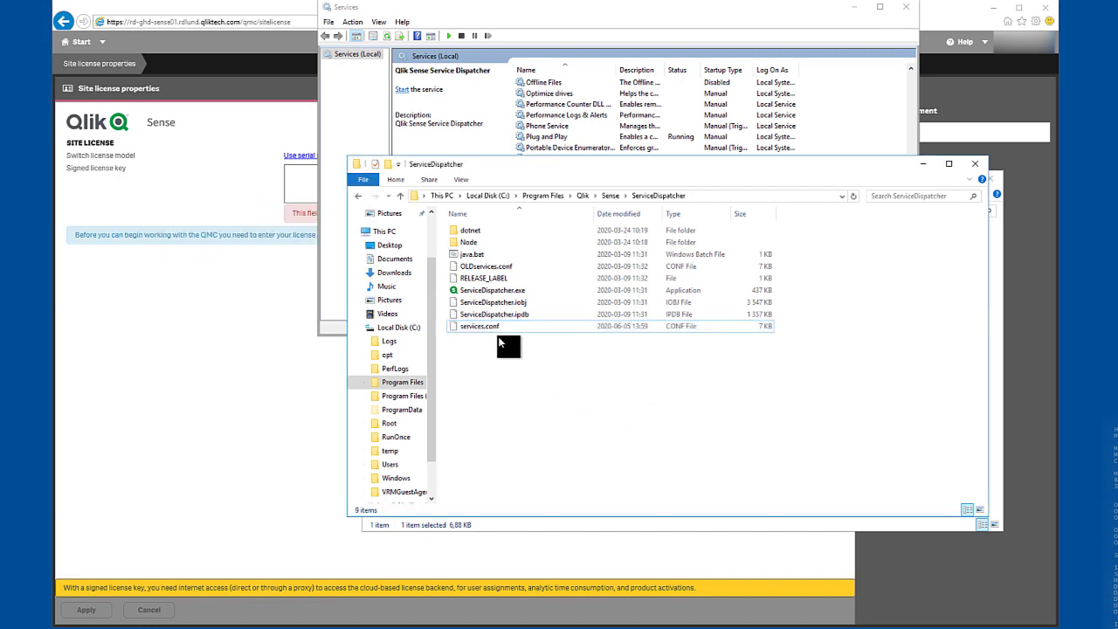
# Step: Reopen the new services.conf in Notepad and confirm the -offline entry under [licenses.parameters]
pyautogui.rightClick(479, 326)
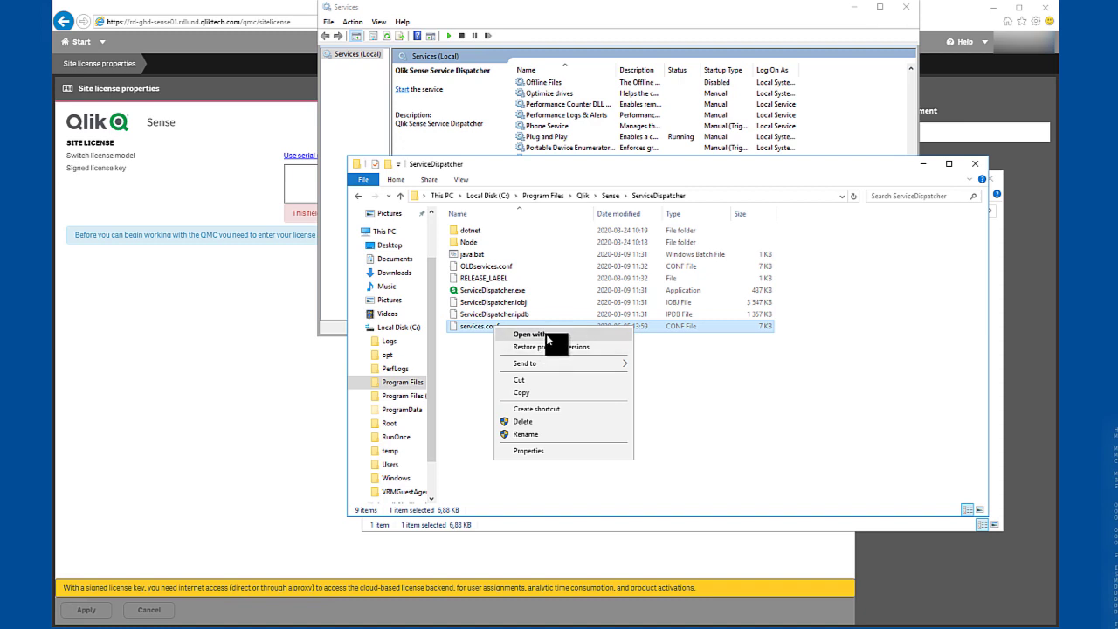
pyautogui.click(527, 336)
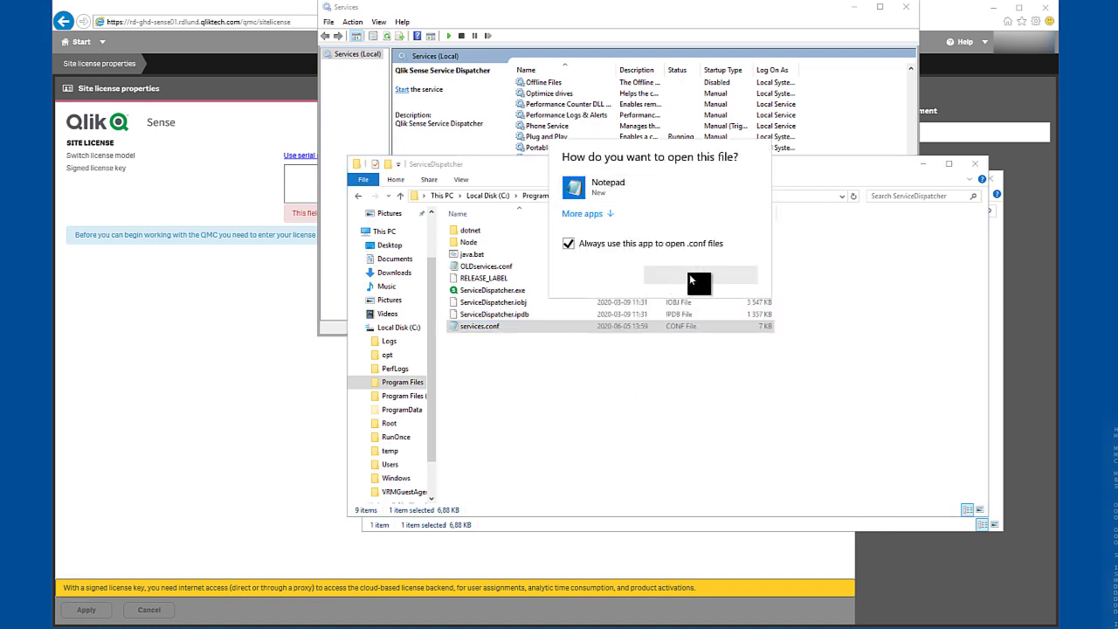
pyautogui.click(698, 276)
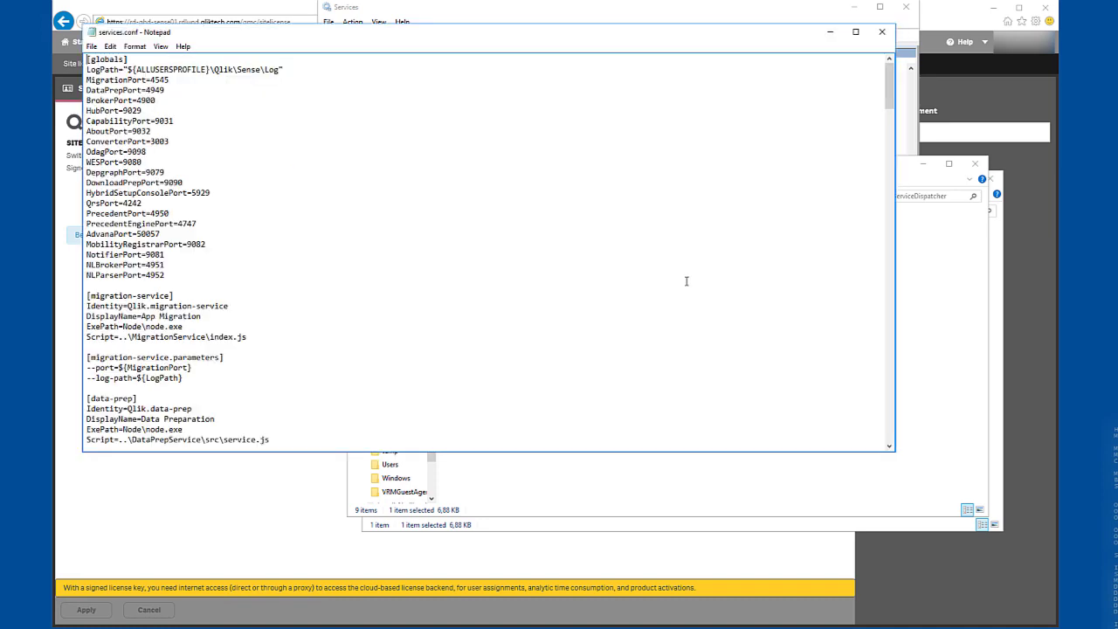
pyautogui.scroll(-3)
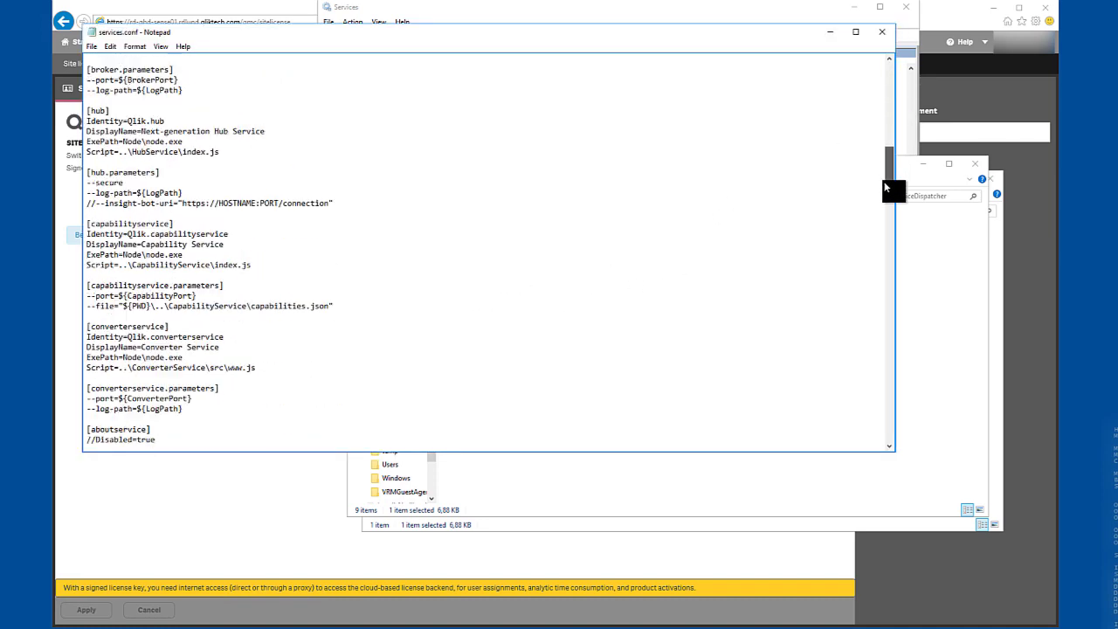
pyautogui.scroll(-3)
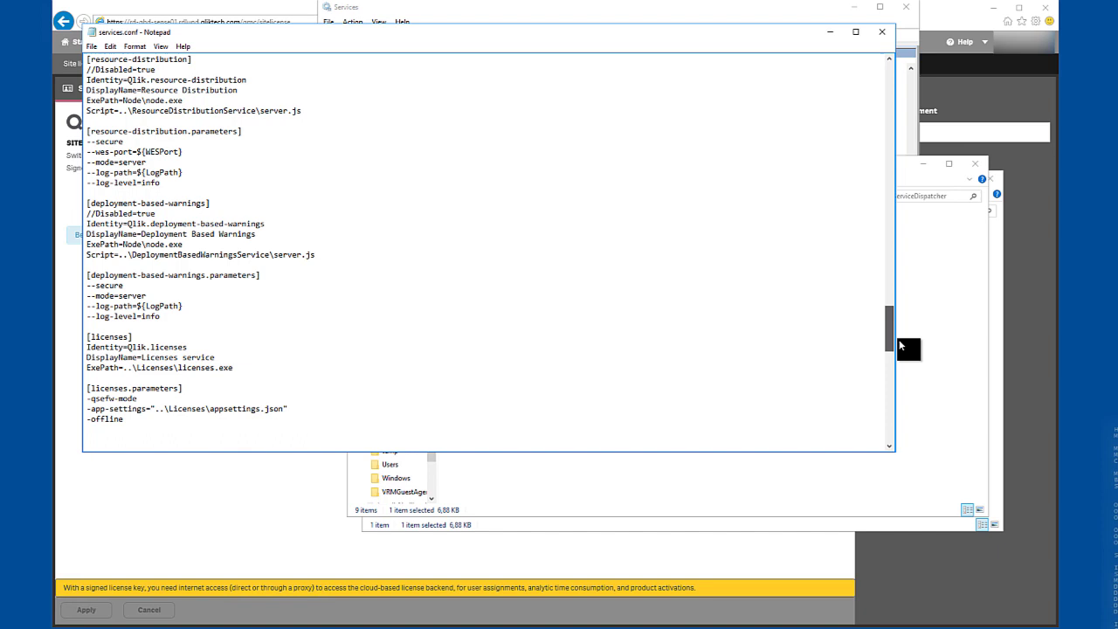
pyautogui.scroll(-3)
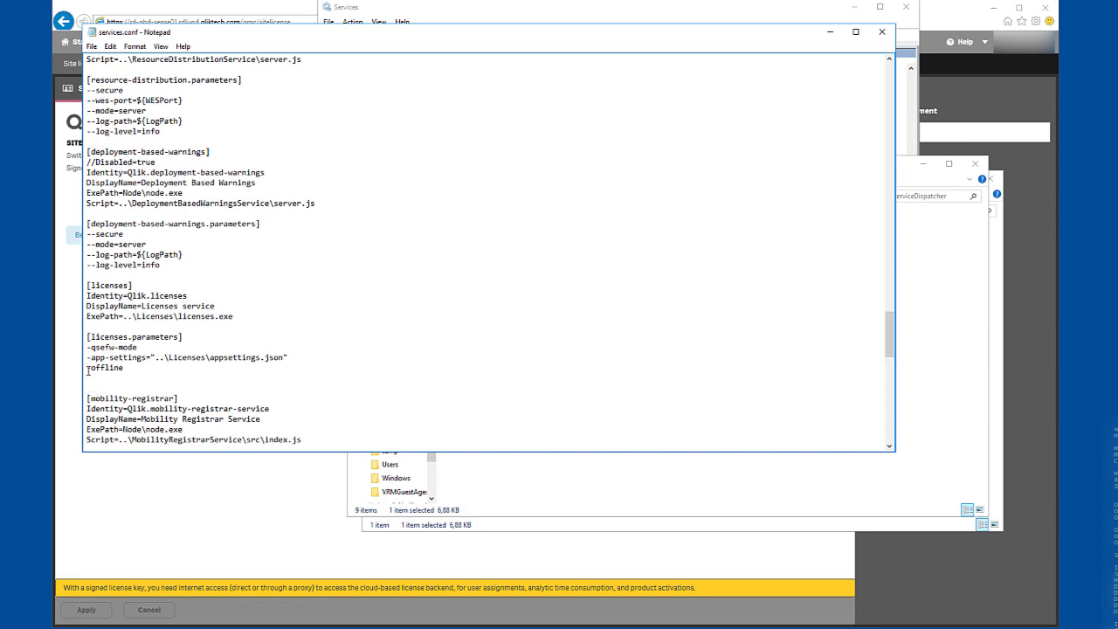
pyautogui.doubleClick(103, 366)
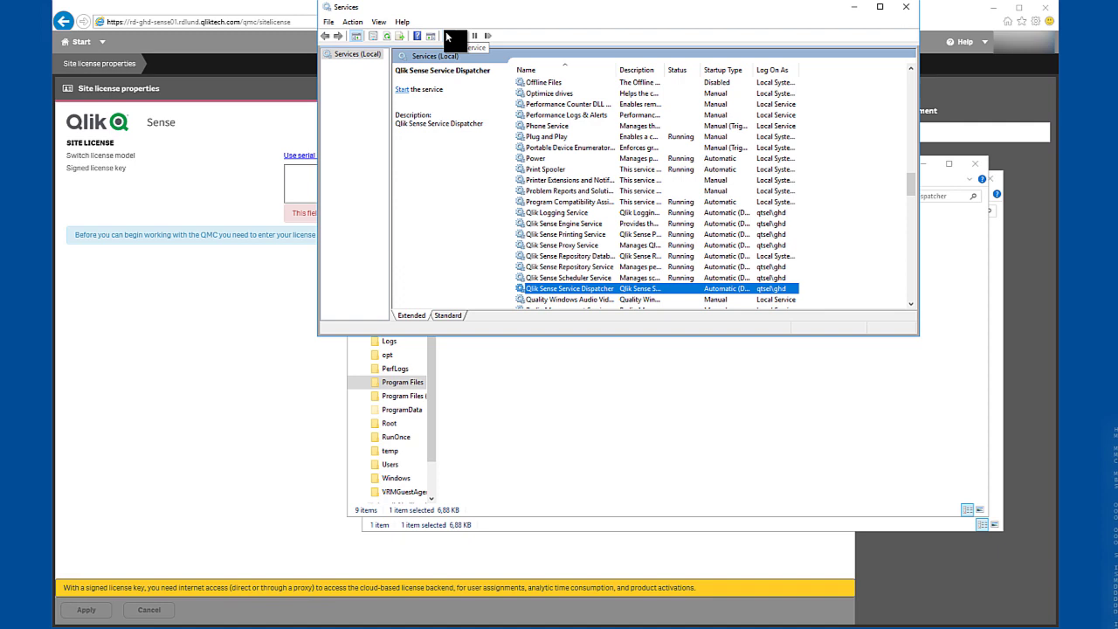
# Step: Start the Qlik Sense Service Dispatcher service again and close Services
pyautogui.click(447, 35)
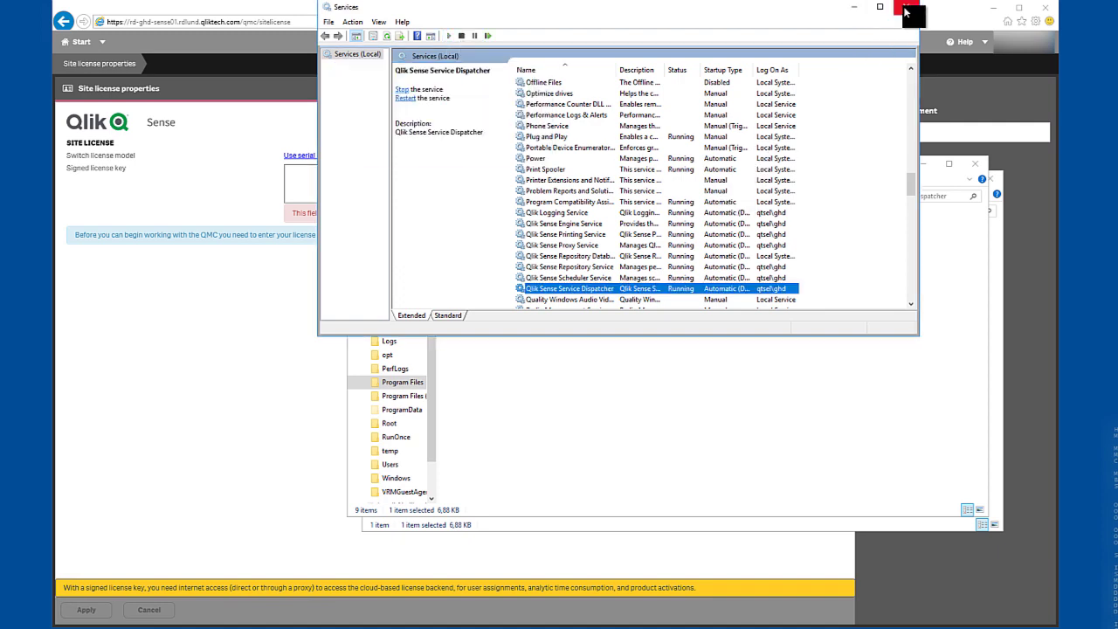
pyautogui.click(912, 7)
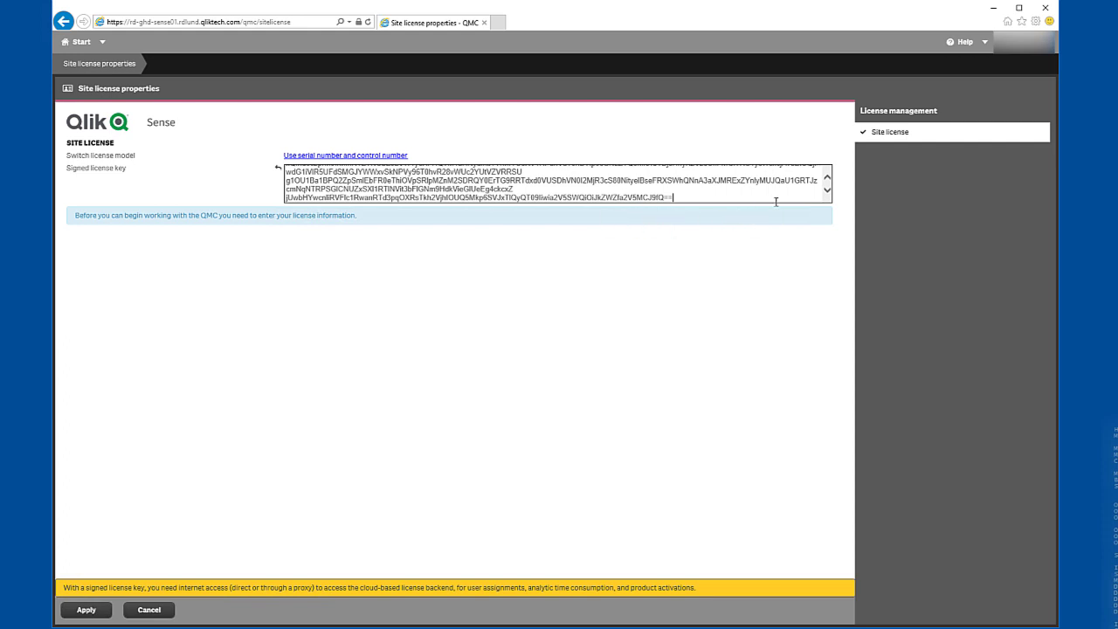
pyautogui.moveTo(568, 400)
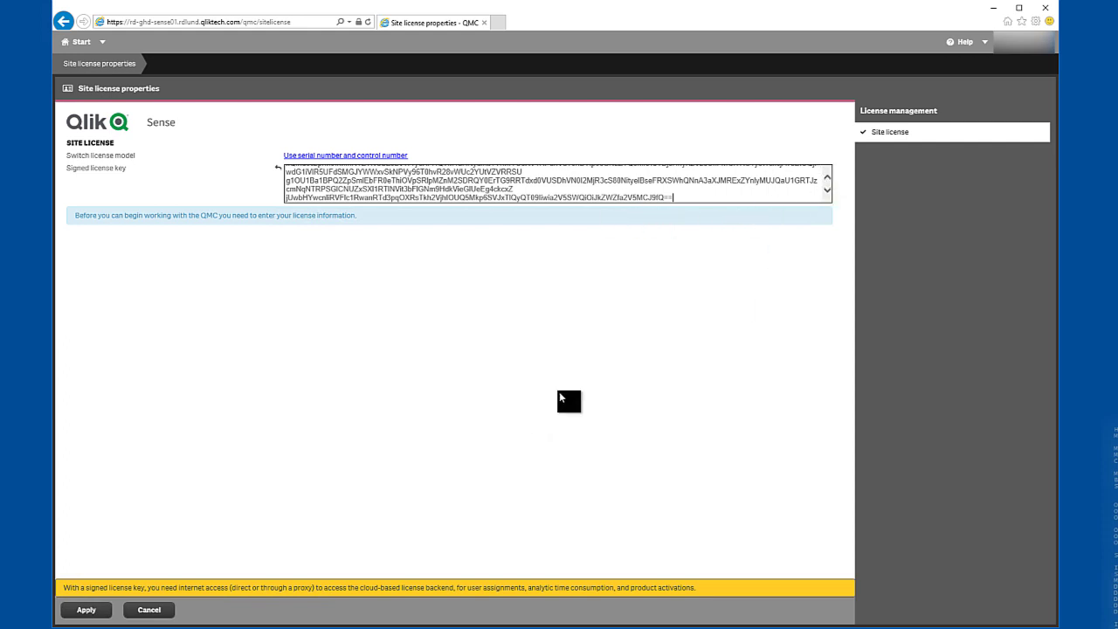
pyautogui.moveTo(559, 398)
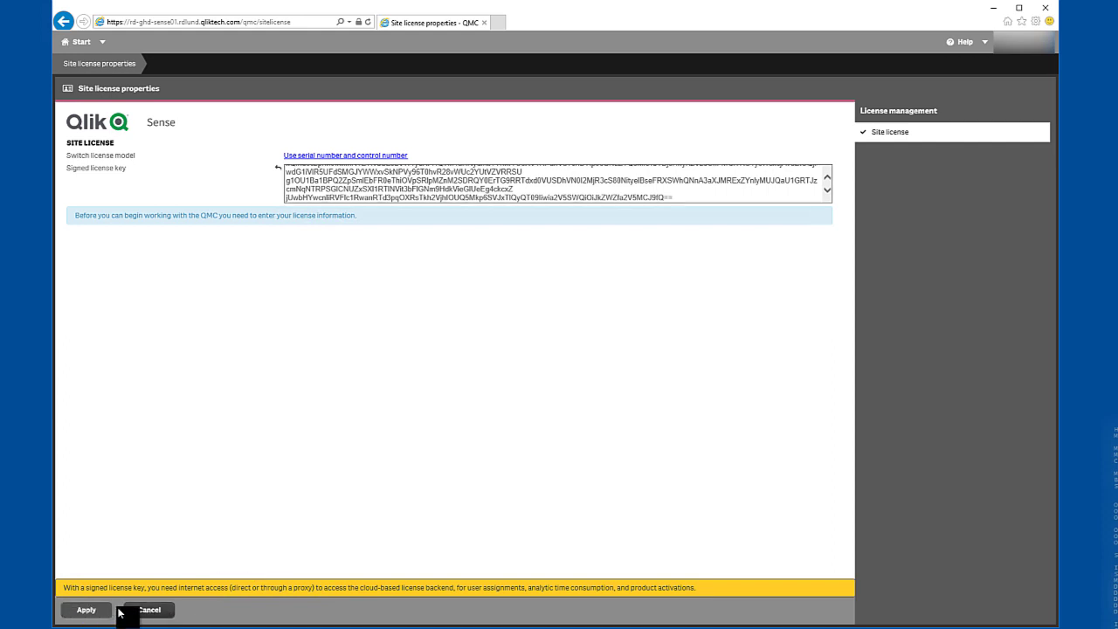
# Step: Apply the signed key successfully and view the License usage summary (10 professional, 10 analyzer passes)
pyautogui.click(85, 610)
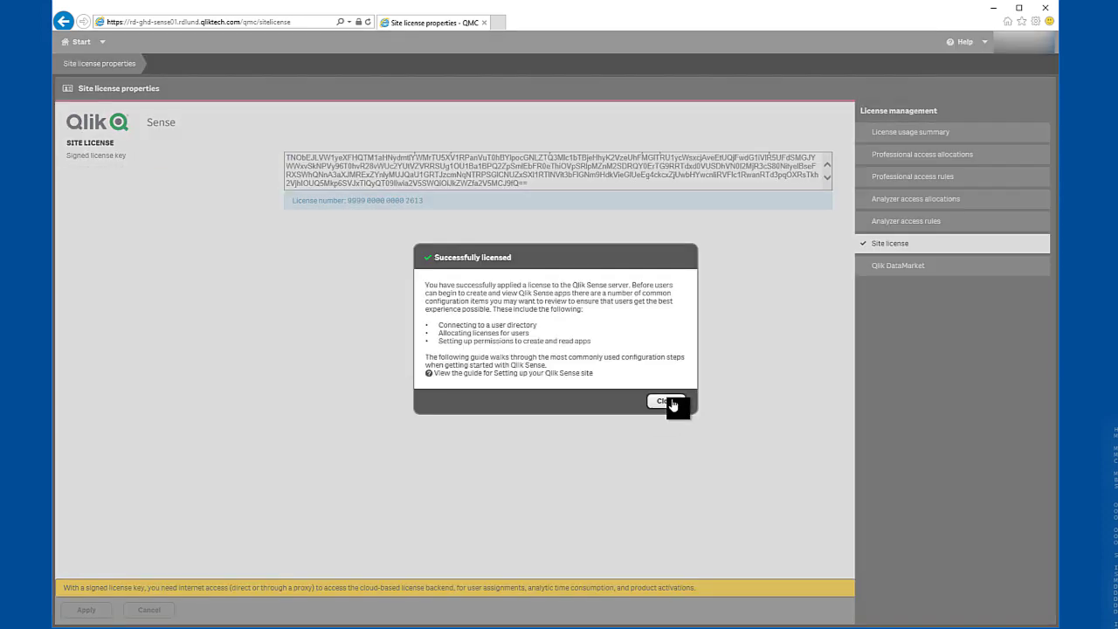
pyautogui.click(667, 401)
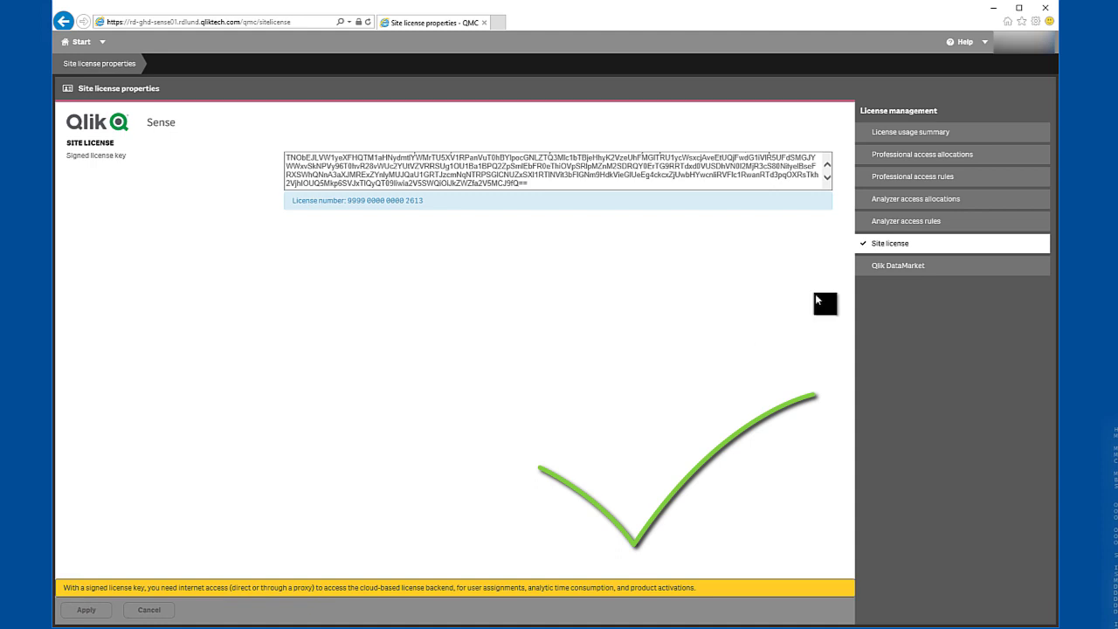
pyautogui.click(910, 133)
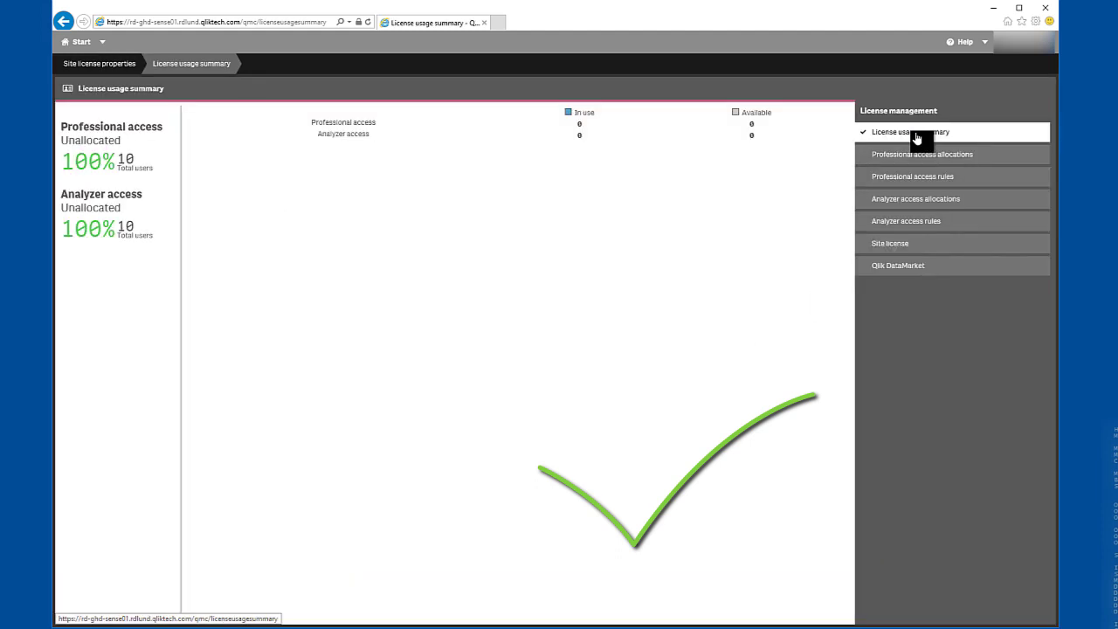